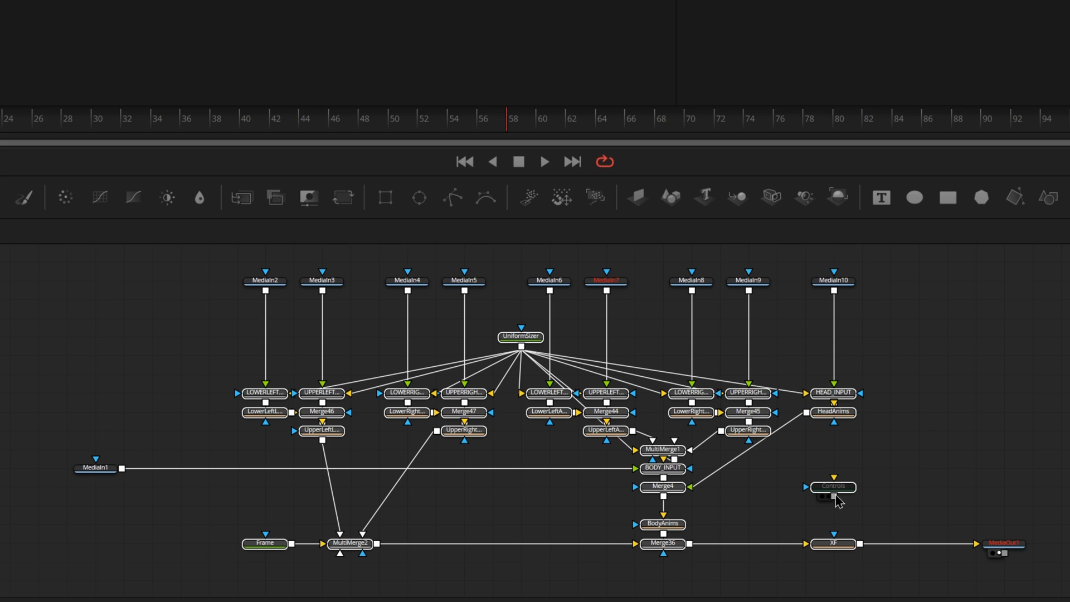
pyautogui.moveTo(833, 487)
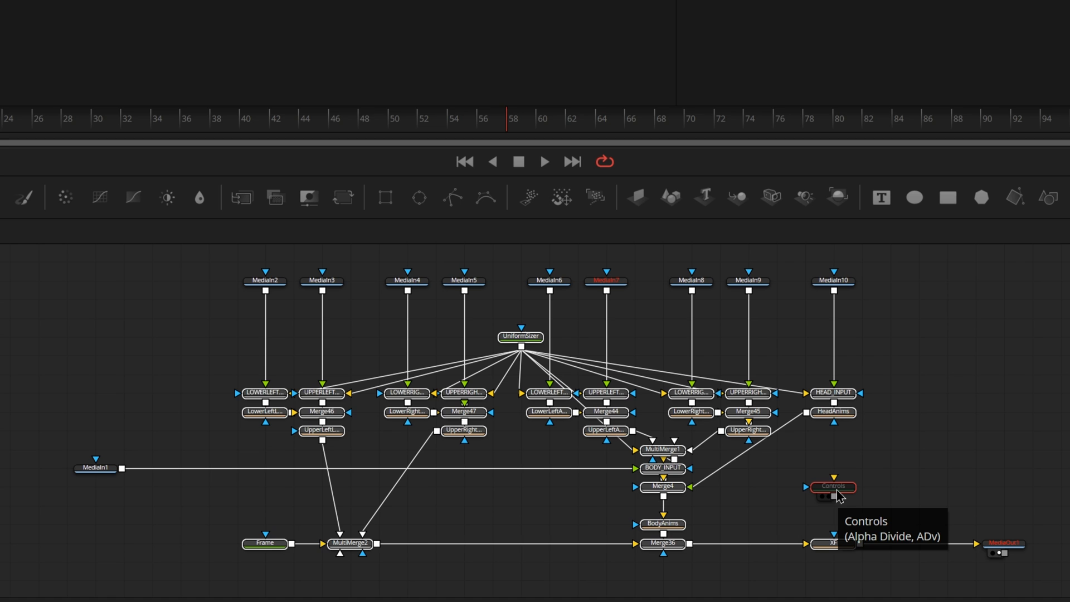
pyautogui.moveTo(940, 477)
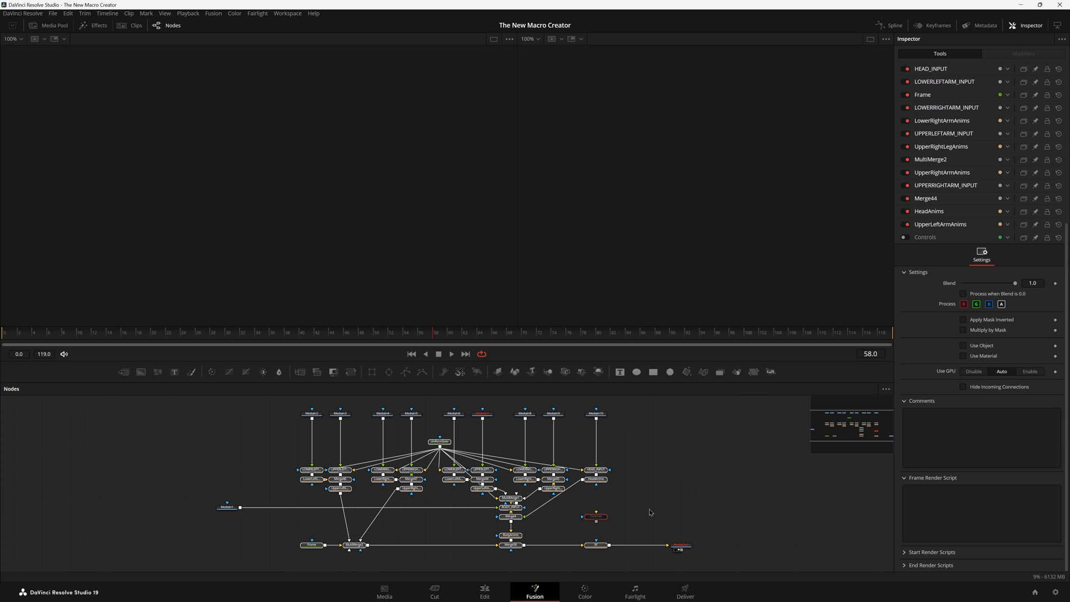
# Launch Macro Creator from Workspace > Scripts > FusionPixelStudio > The New Macro Creator.
pyautogui.click(287, 13)
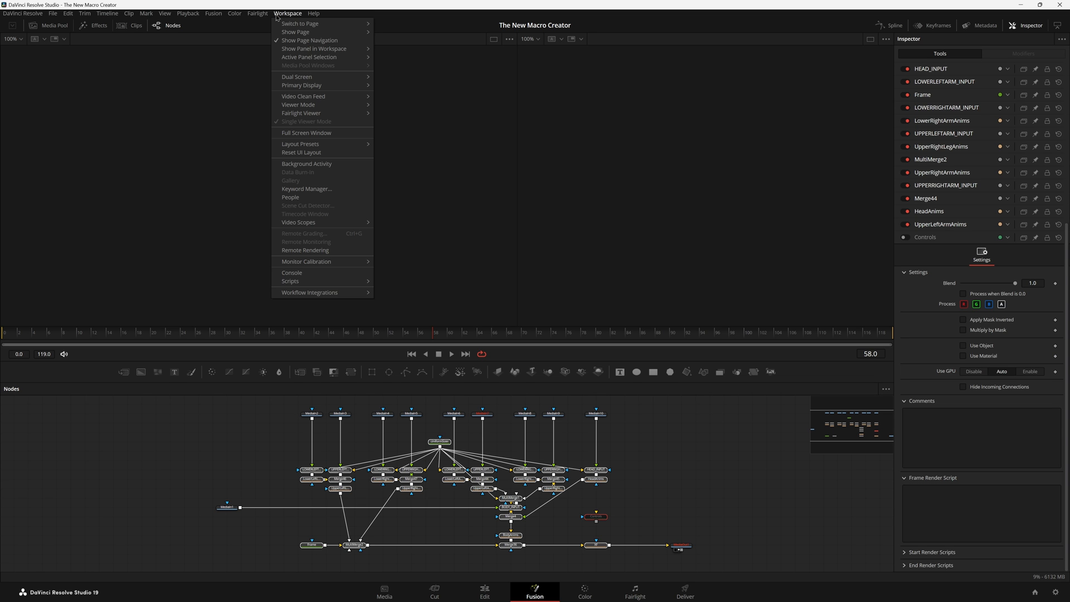
pyautogui.click(310, 292)
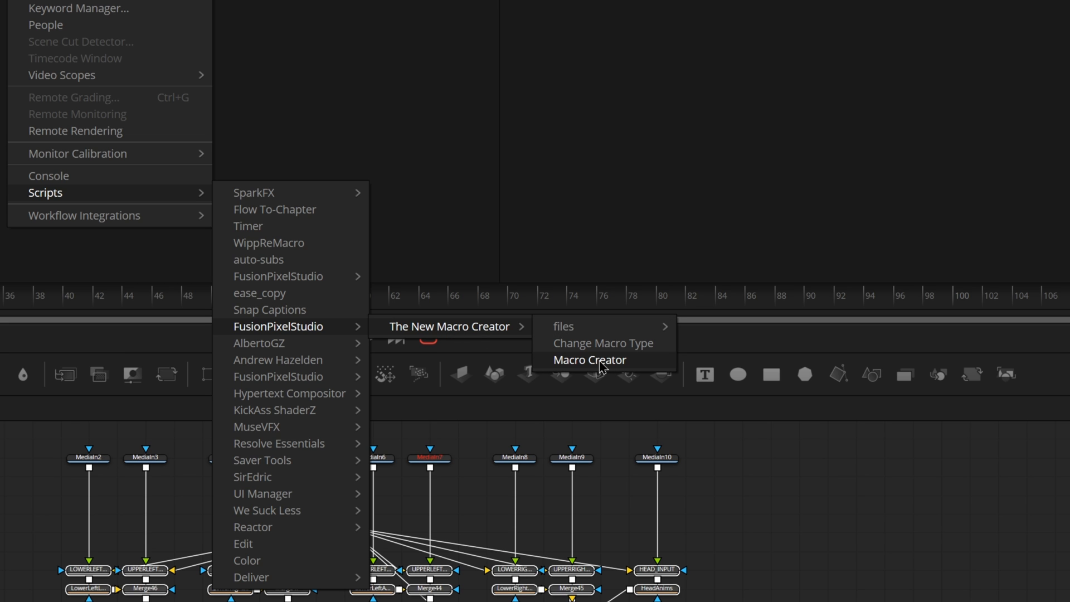
pyautogui.click(588, 359)
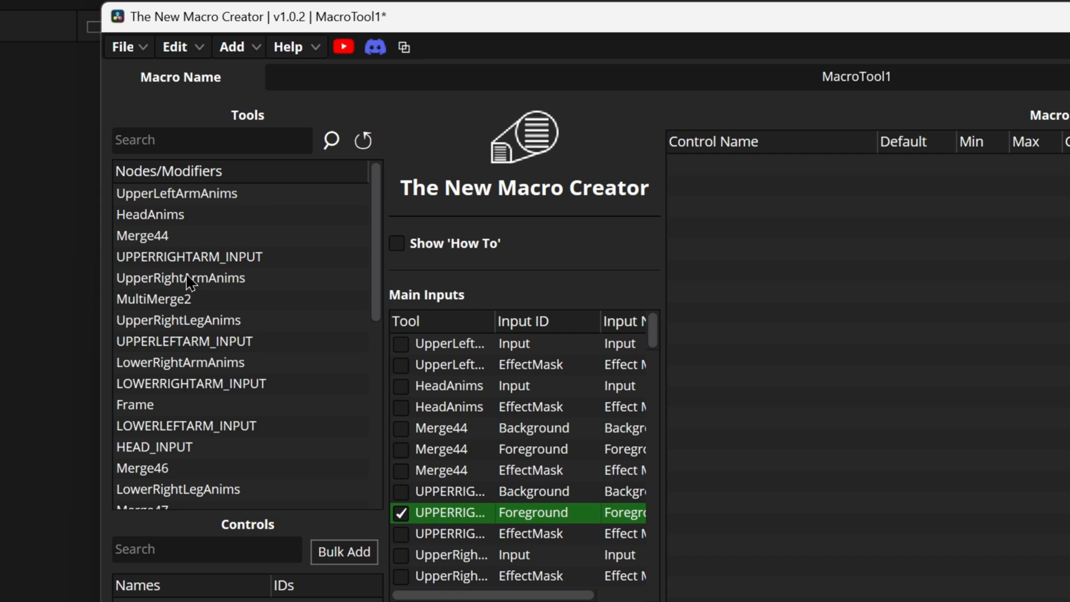
pyautogui.moveTo(355, 219)
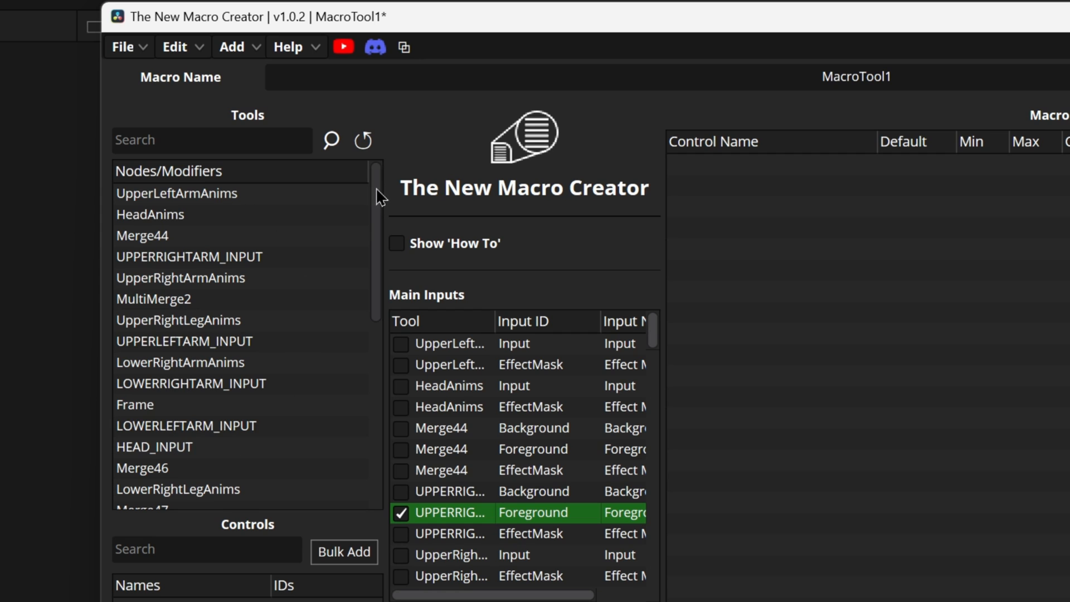
pyautogui.scroll(-3)
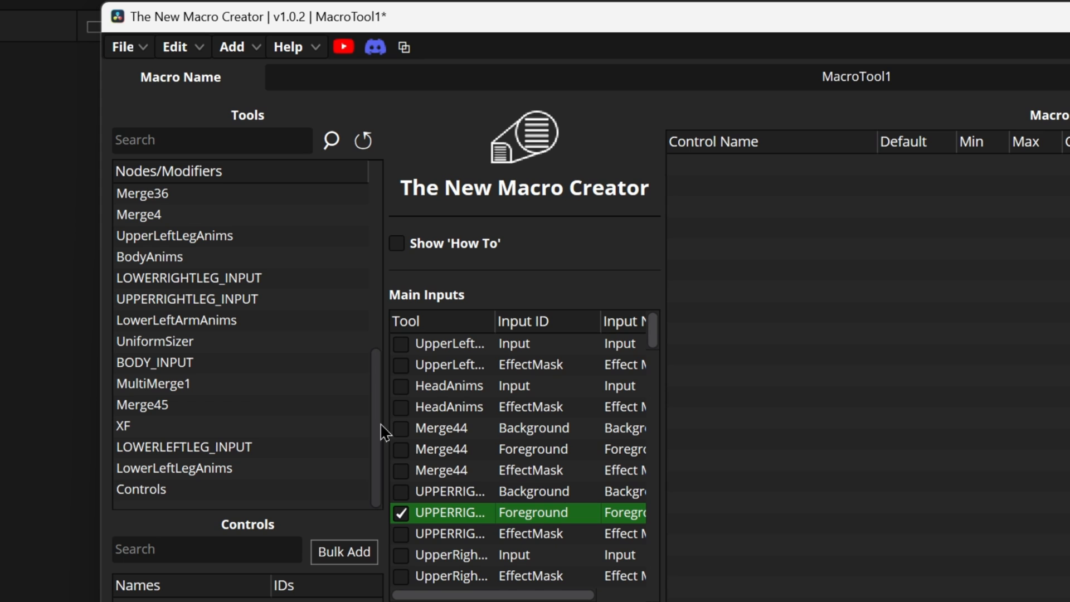
pyautogui.scroll(3)
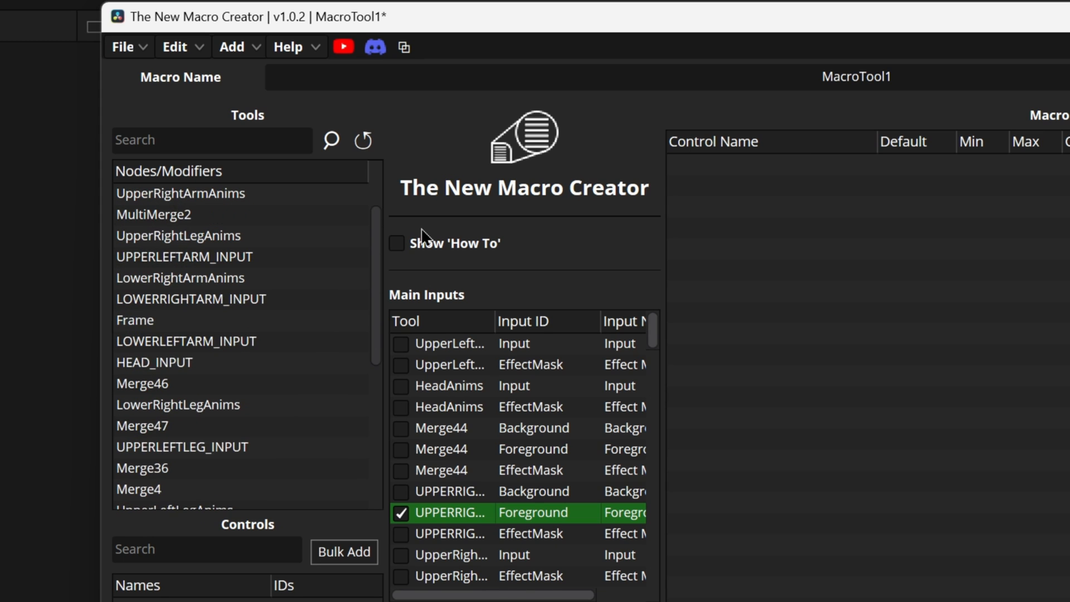
pyautogui.scroll(-3)
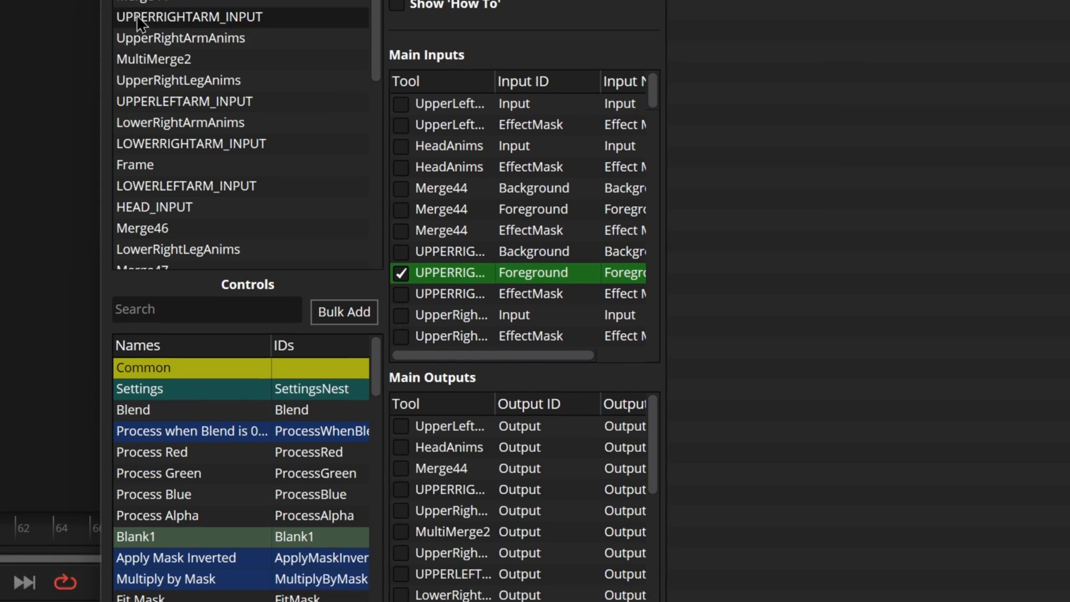
pyautogui.scroll(-3)
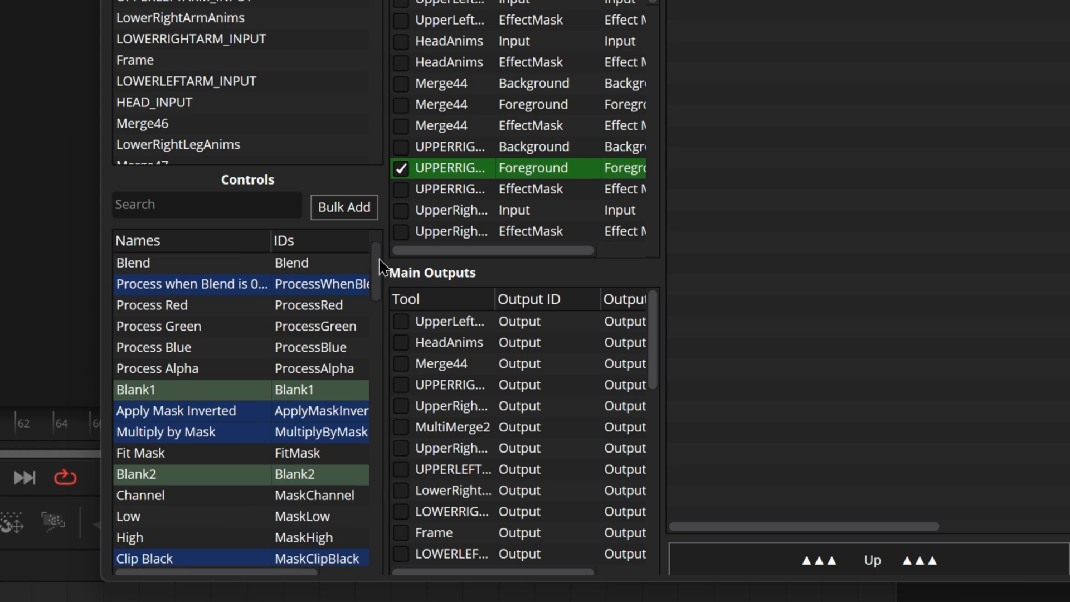
pyautogui.scroll(-3)
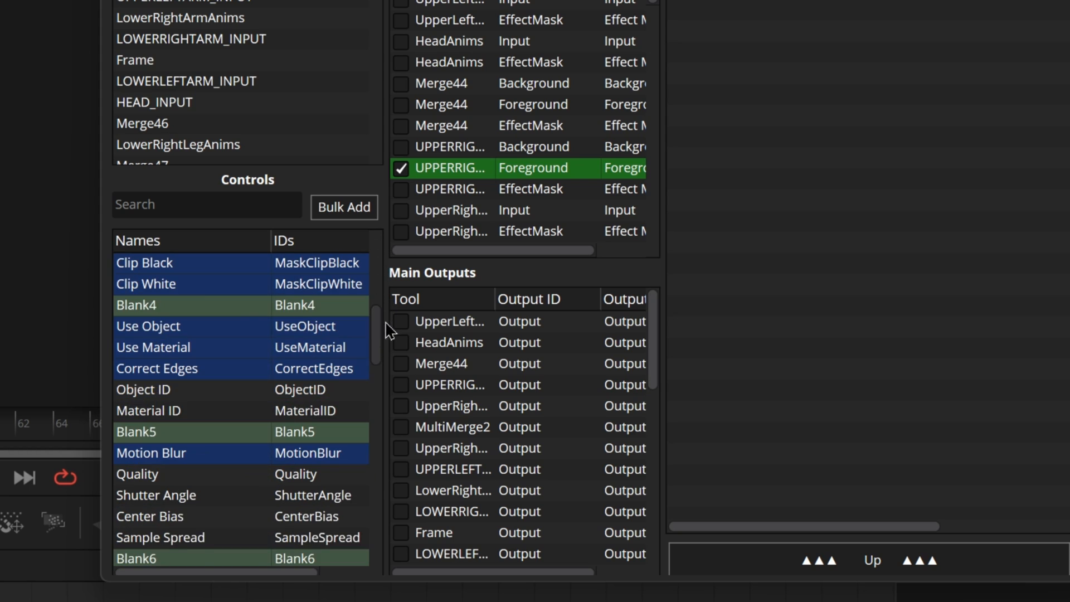
pyautogui.moveTo(216, 398)
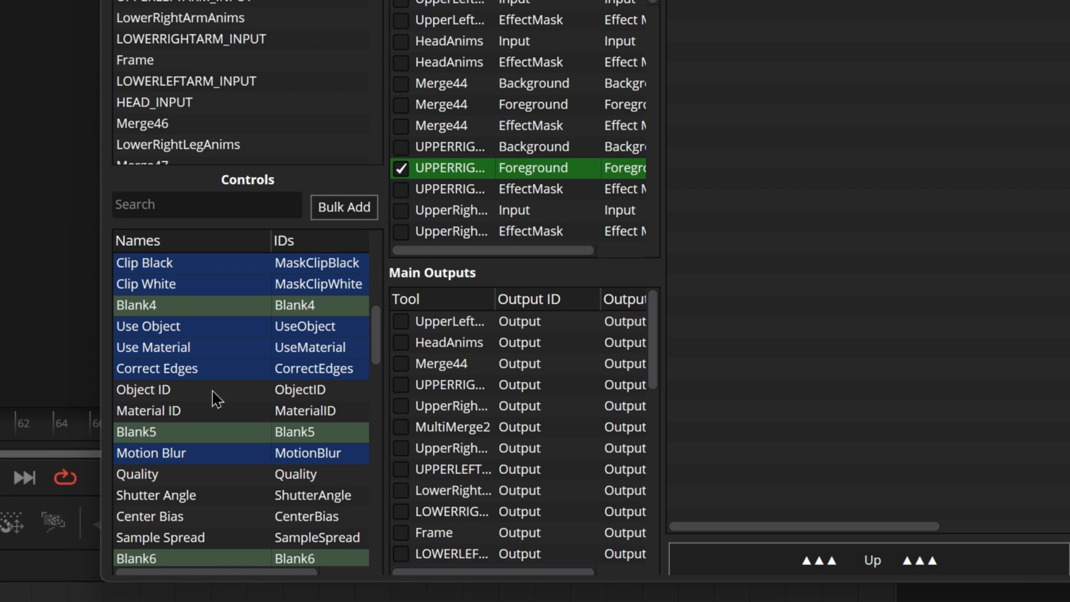
pyautogui.moveTo(368, 347)
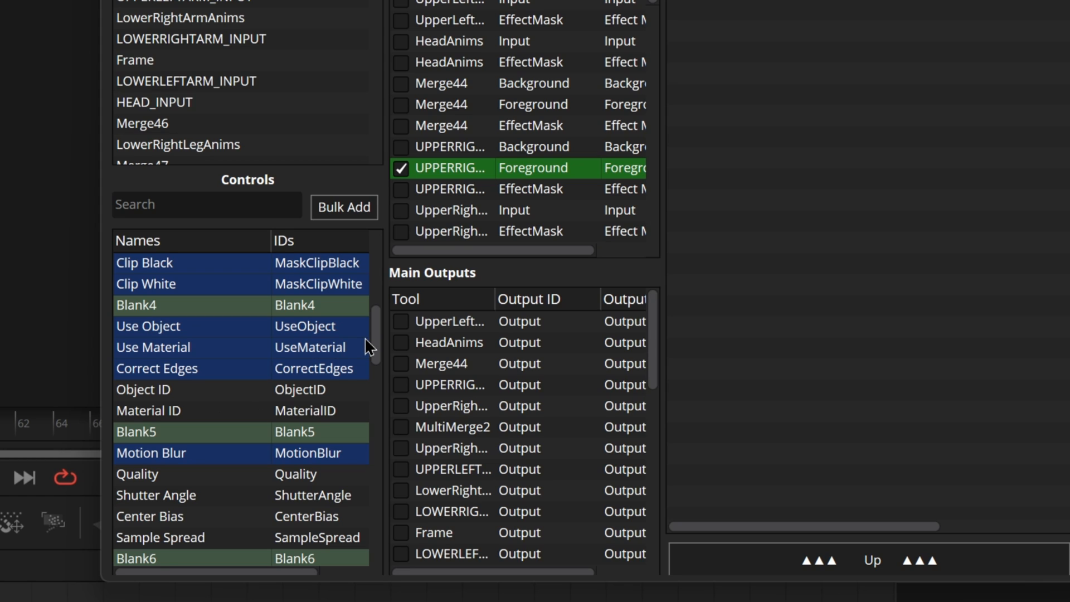
pyautogui.scroll(-3)
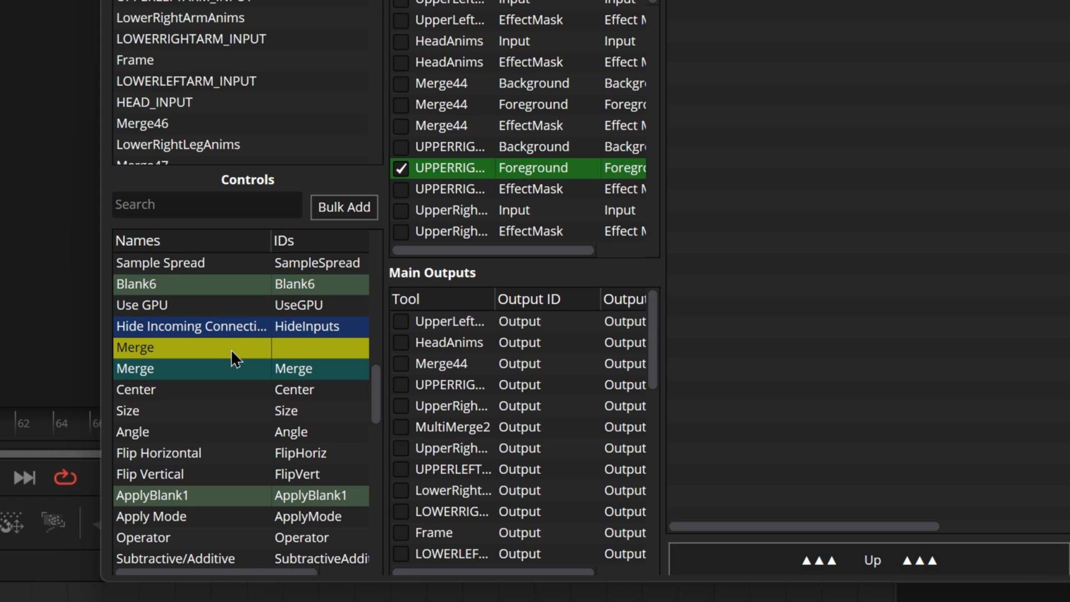
pyautogui.moveTo(179, 353)
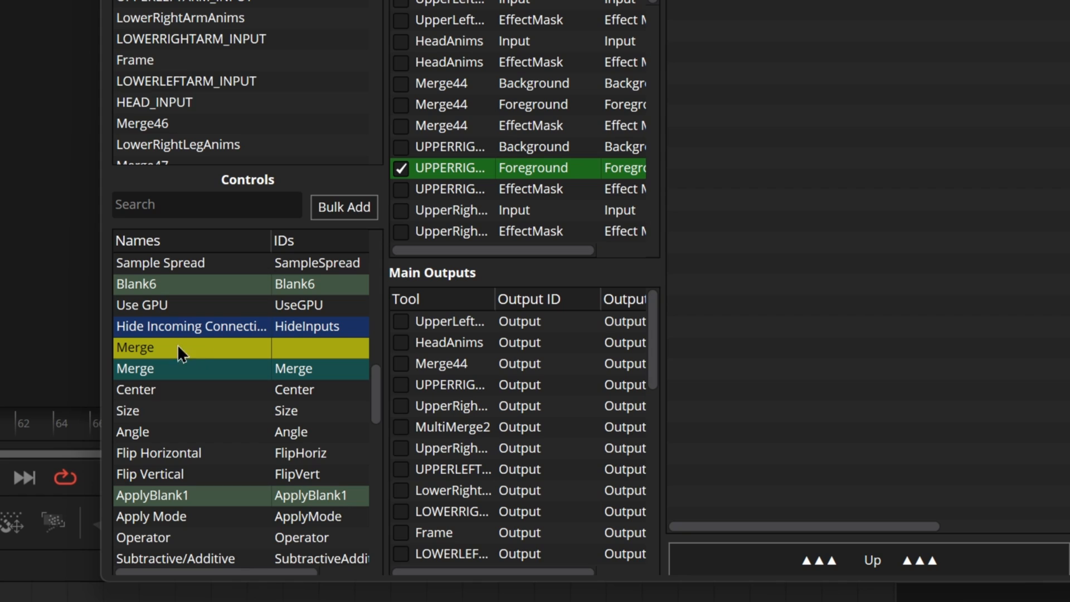
pyautogui.moveTo(178, 378)
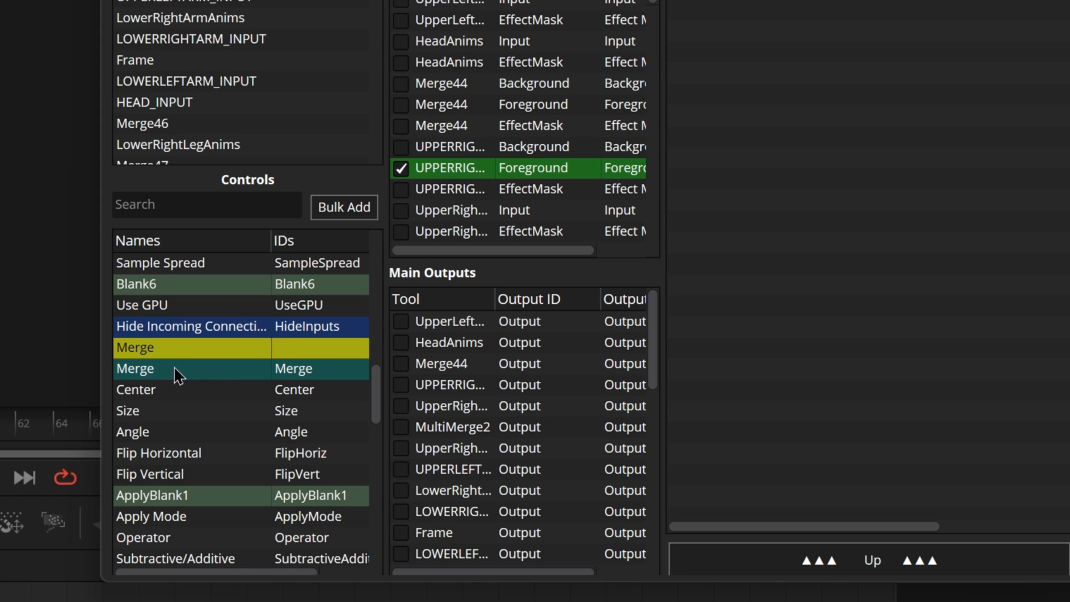
pyautogui.moveTo(200, 504)
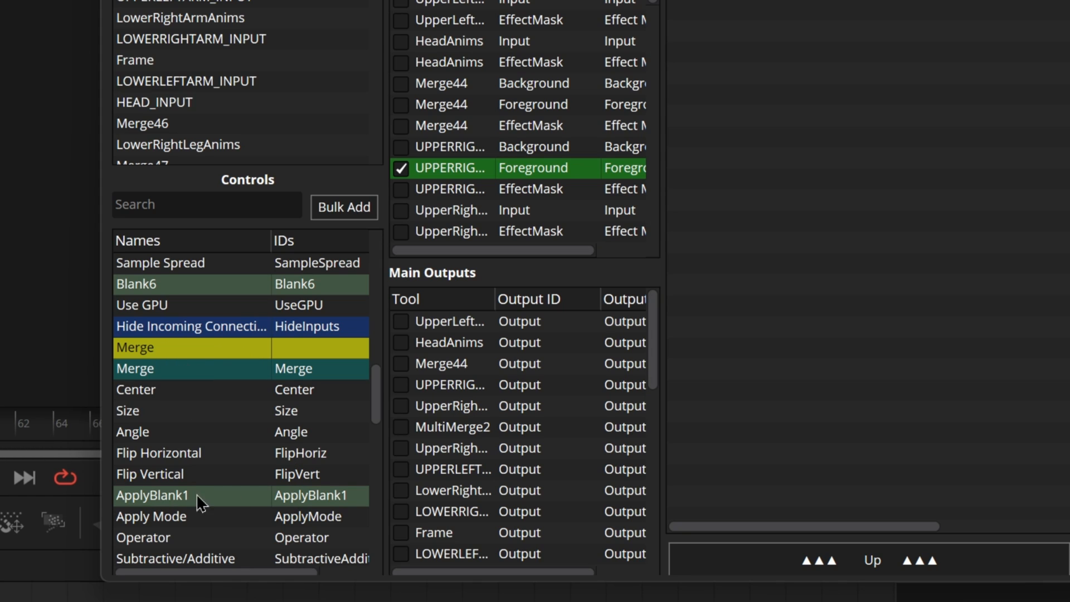
pyautogui.moveTo(212, 501)
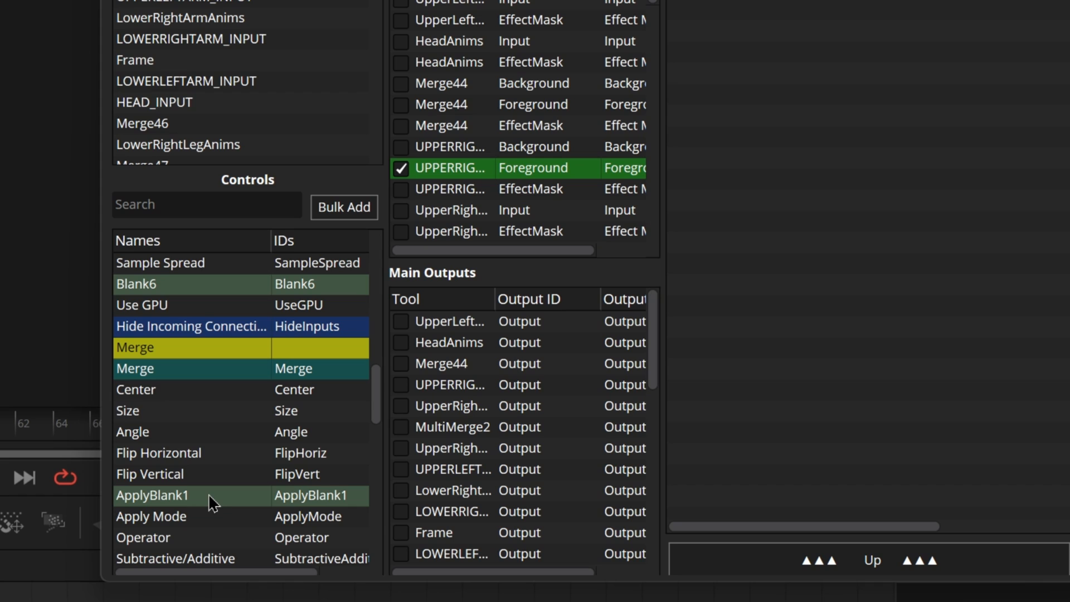
pyautogui.moveTo(270, 502)
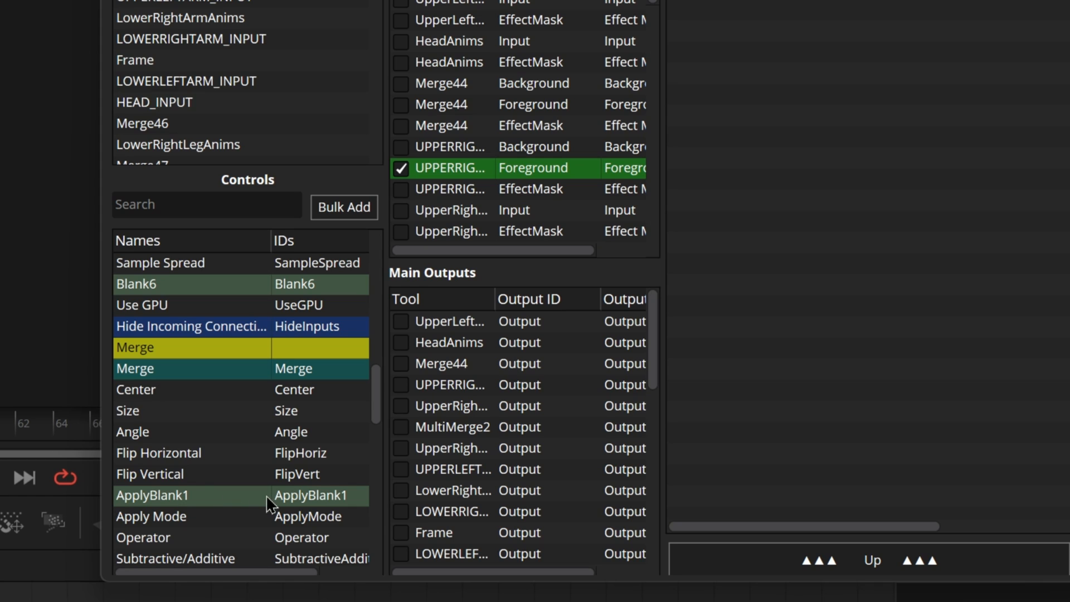
pyautogui.scroll(-3)
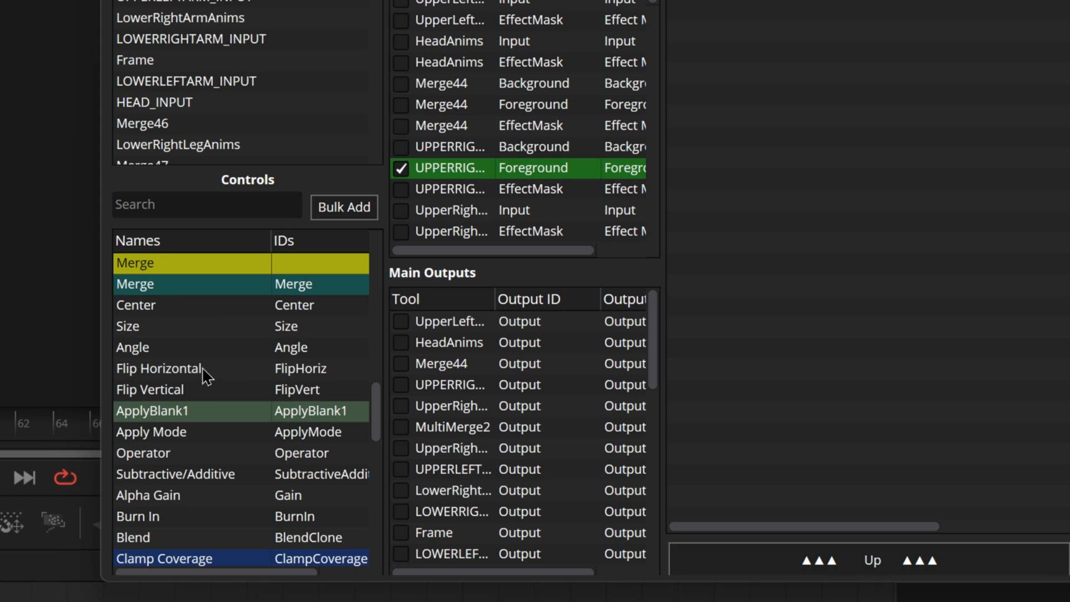
# Filter the Controls list with the search term "merge" and run the Tools search.
pyautogui.click(204, 205)
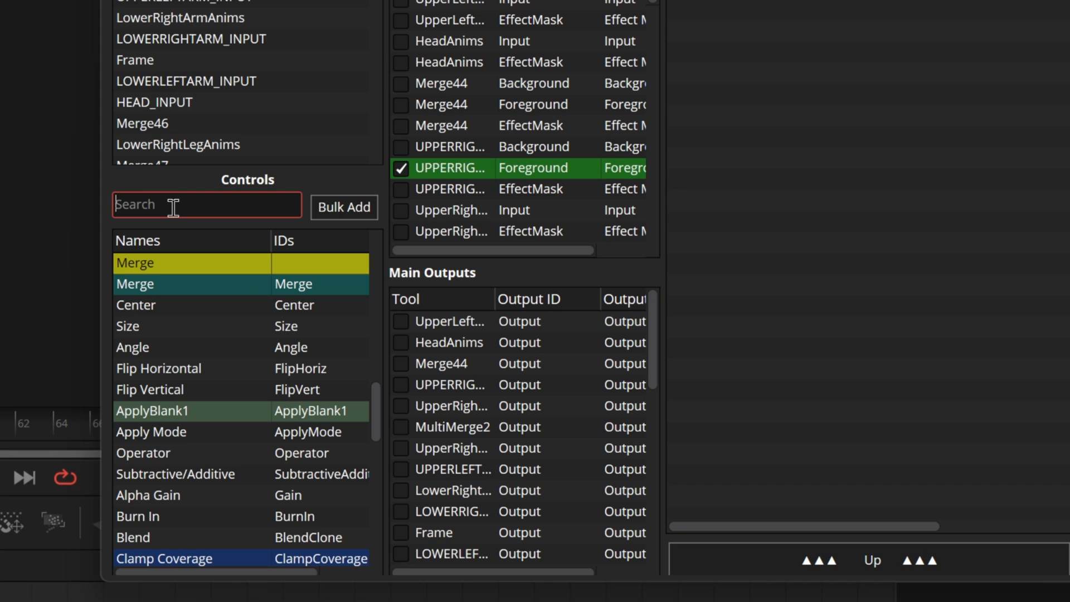
pyautogui.write('mer')
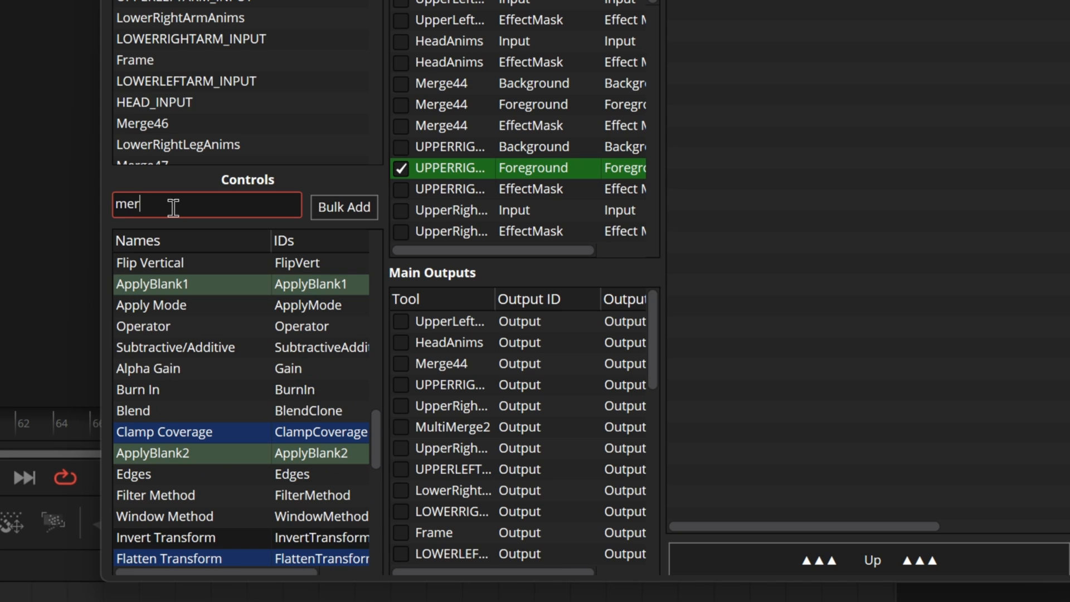
pyautogui.write('ge')
pyautogui.write('frame')
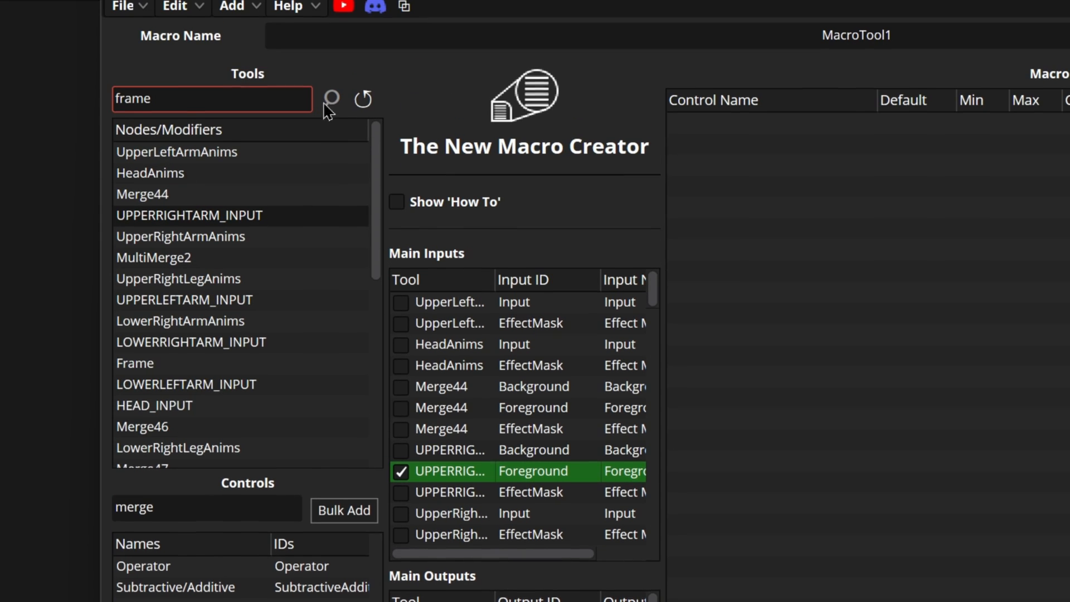
pyautogui.click(331, 98)
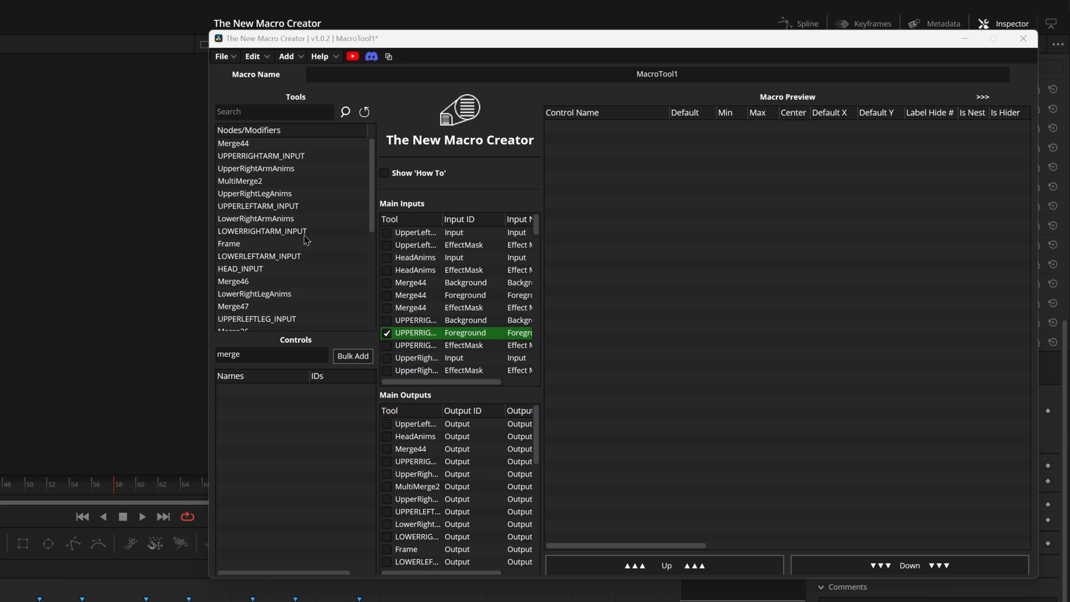
pyautogui.scroll(3)
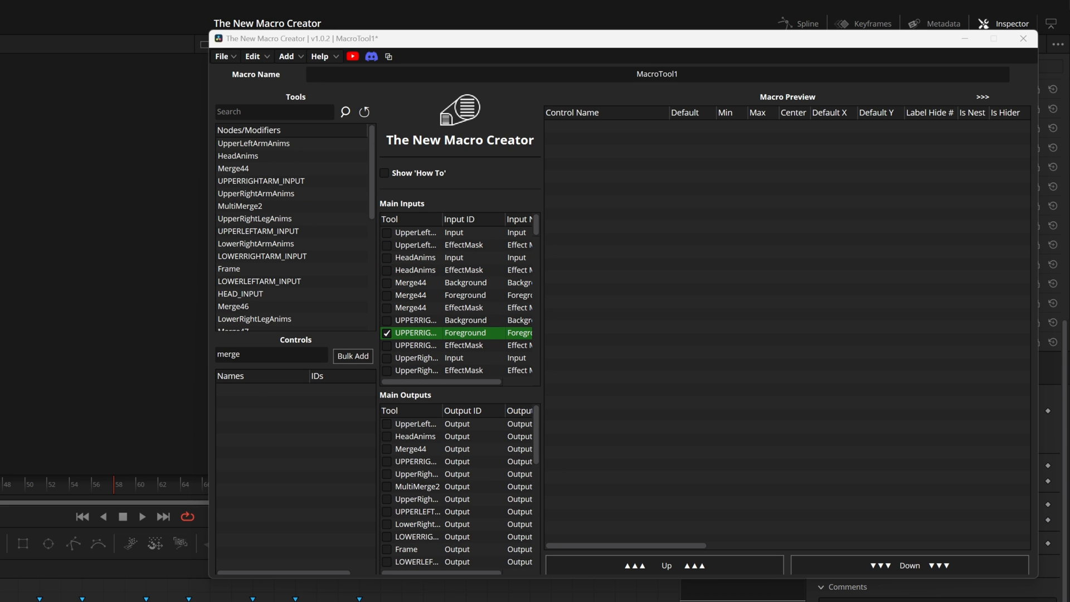
pyautogui.moveTo(662, 291)
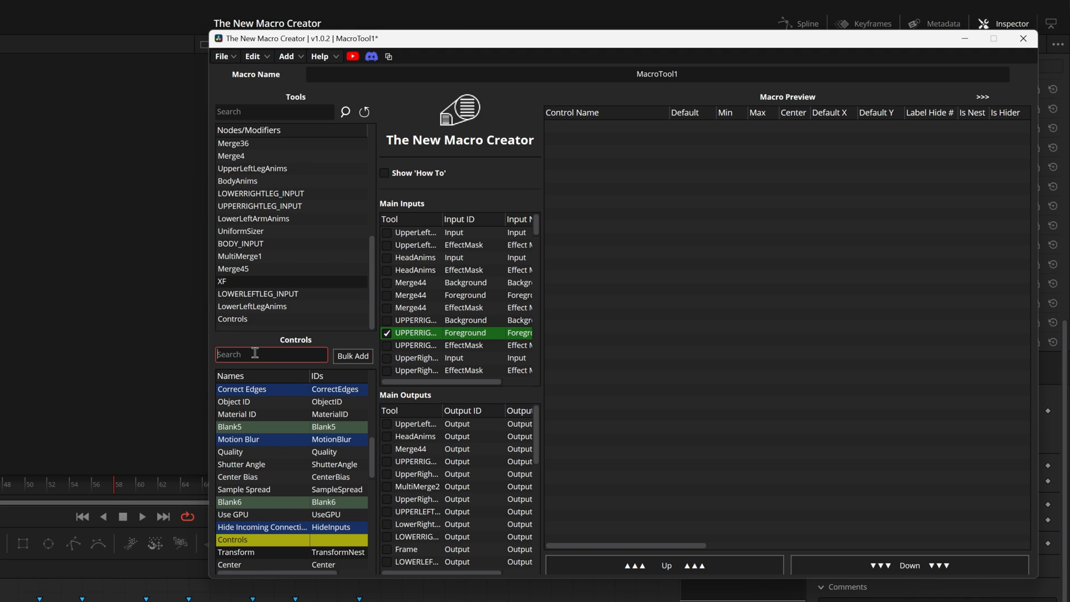
pyautogui.write('controls')
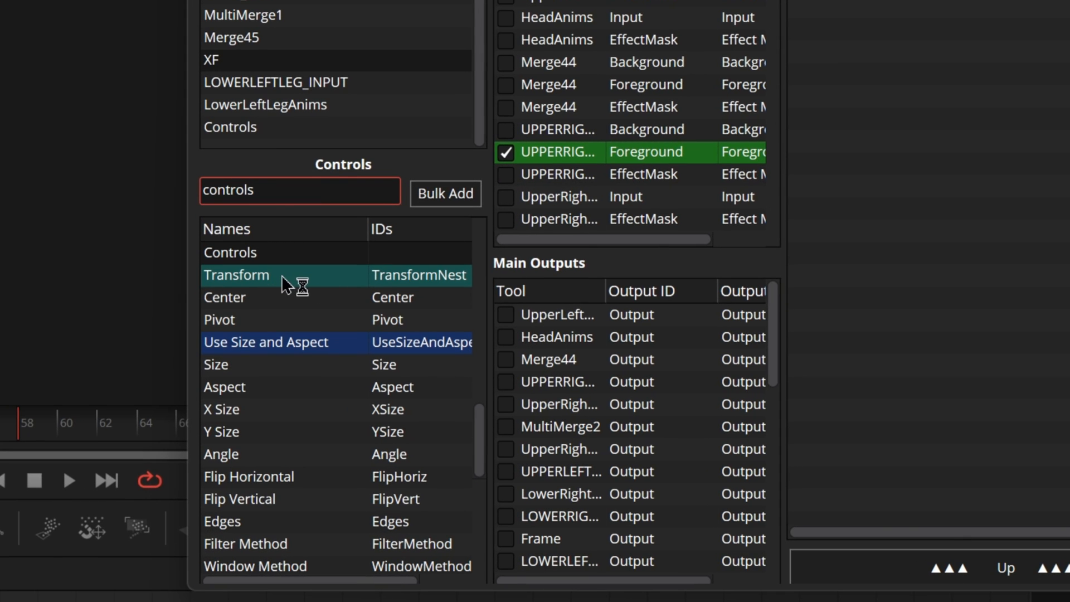
pyautogui.click(231, 252)
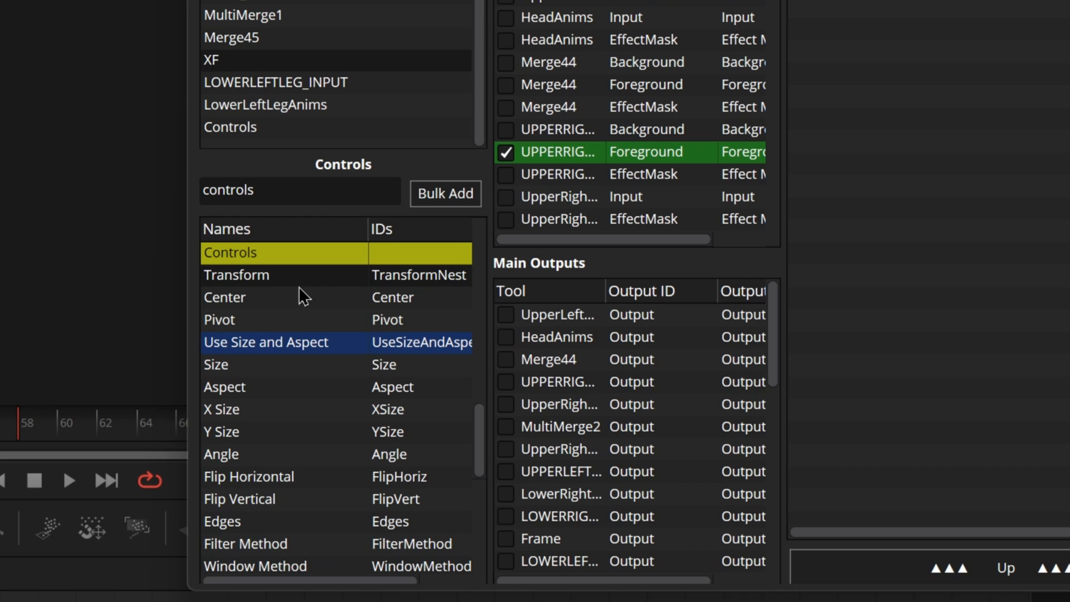
pyautogui.moveTo(291, 369)
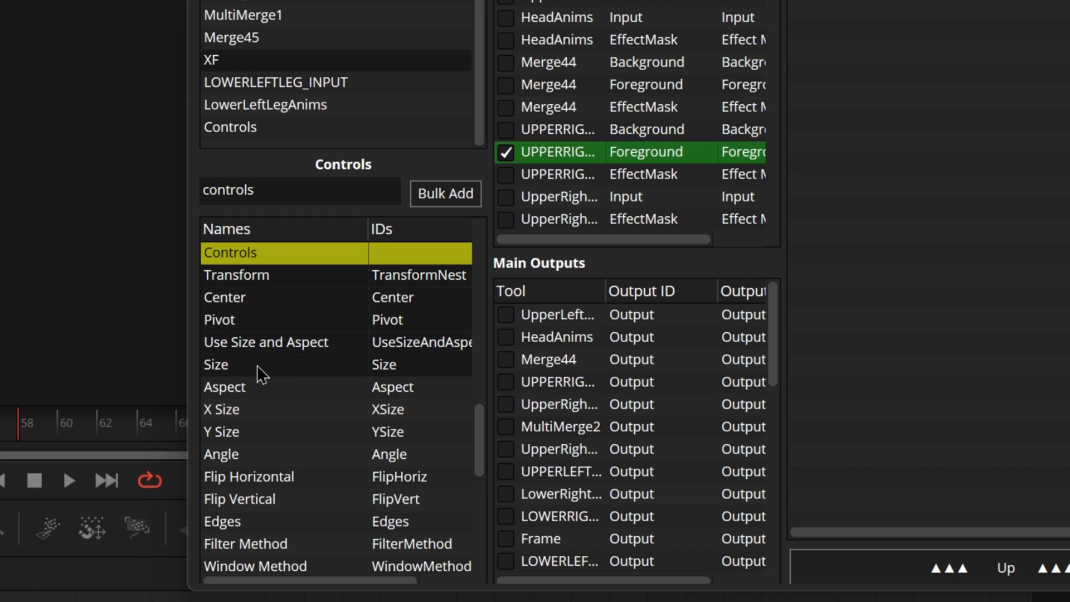
pyautogui.moveTo(282, 367)
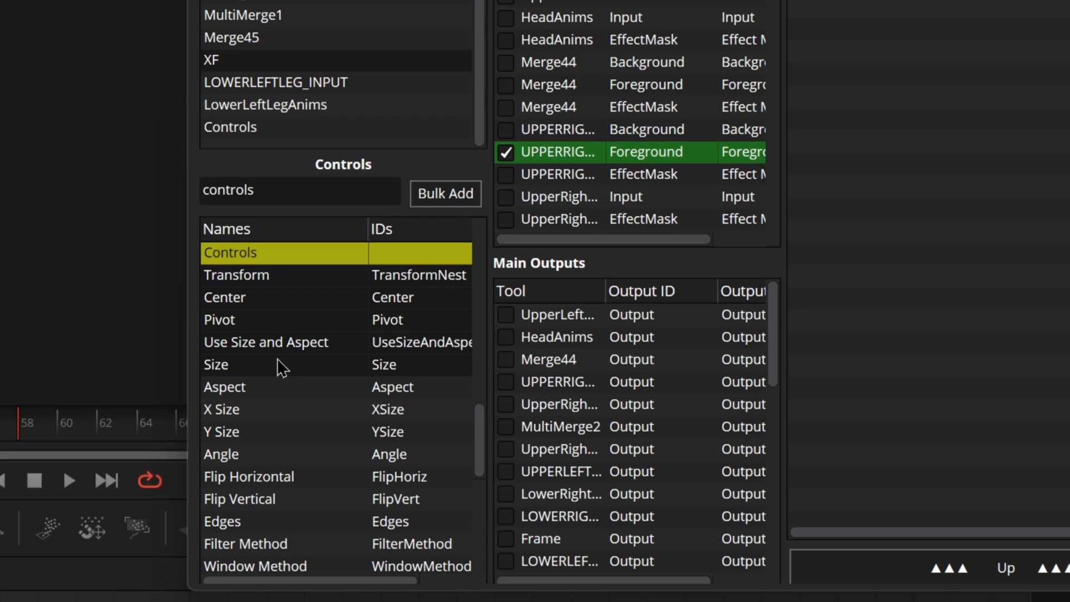
pyautogui.moveTo(264, 391)
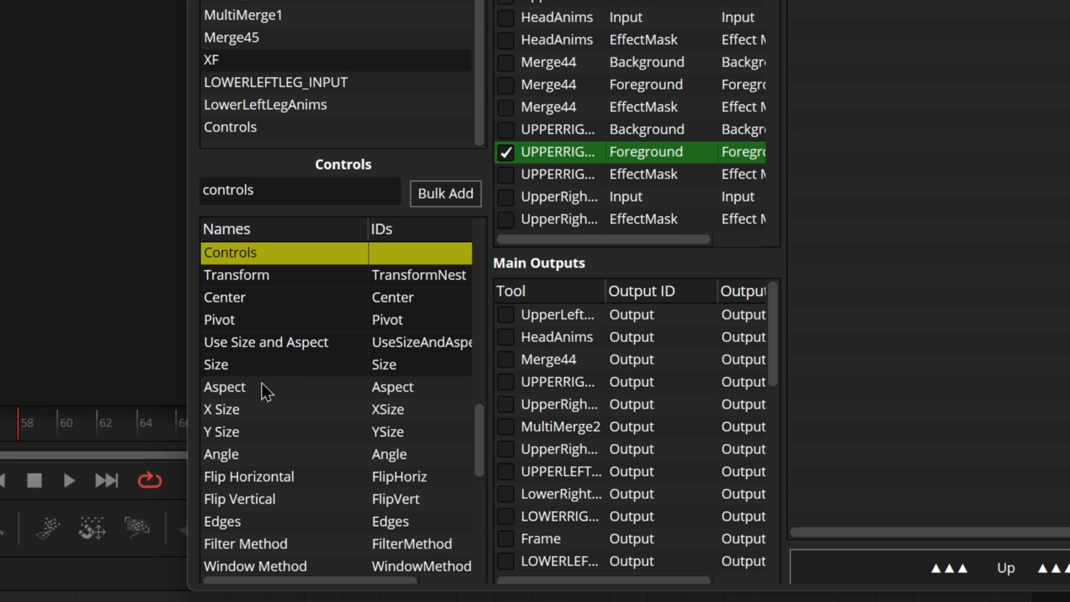
pyautogui.click(265, 341)
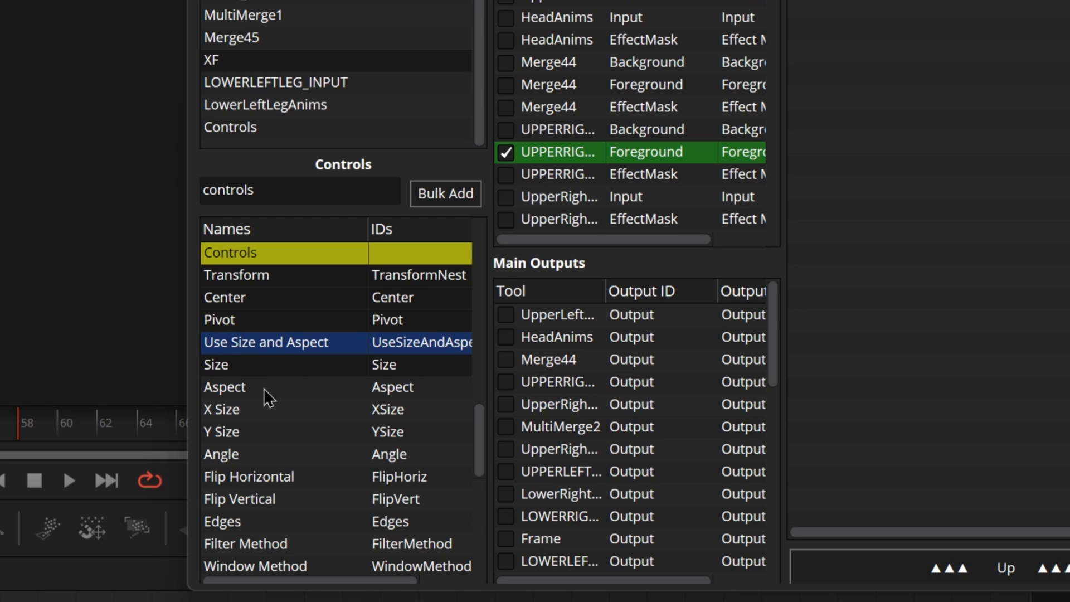
pyautogui.moveTo(302, 432)
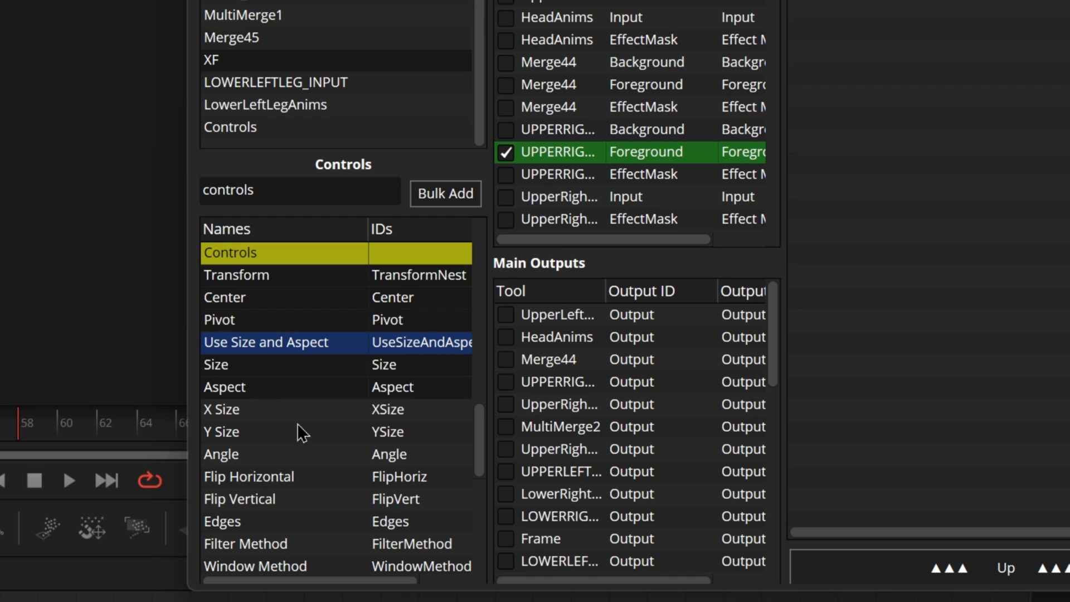
pyautogui.moveTo(277, 417)
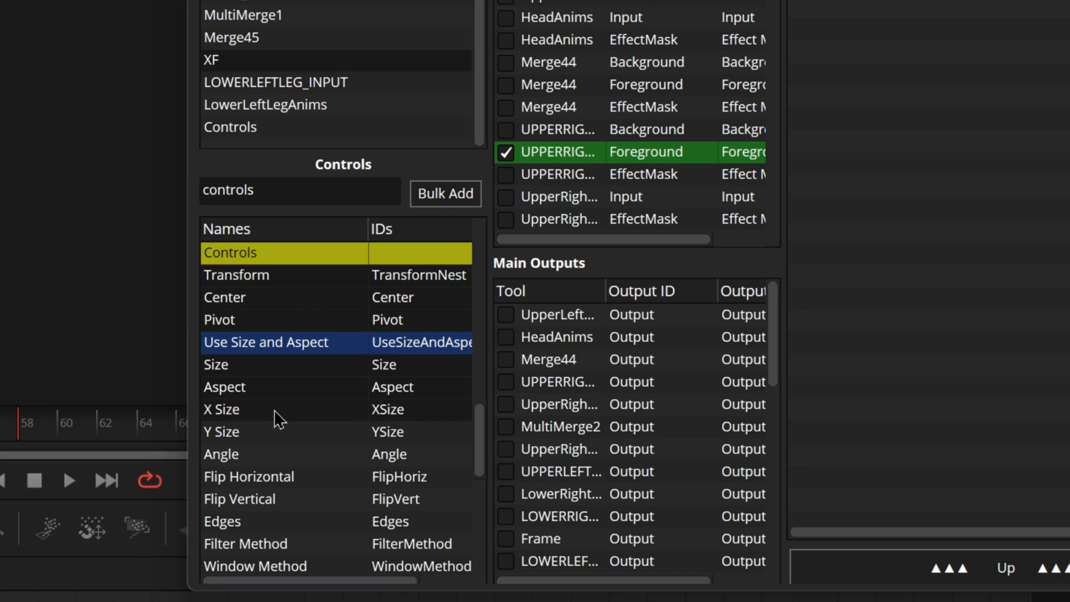
pyautogui.moveTo(280, 511)
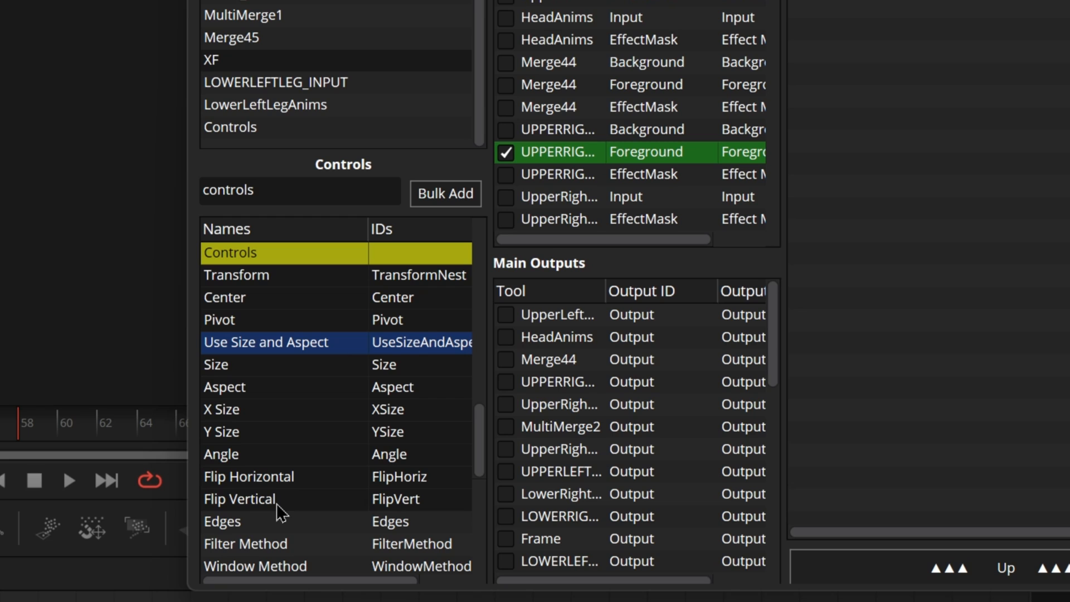
pyautogui.moveTo(305, 382)
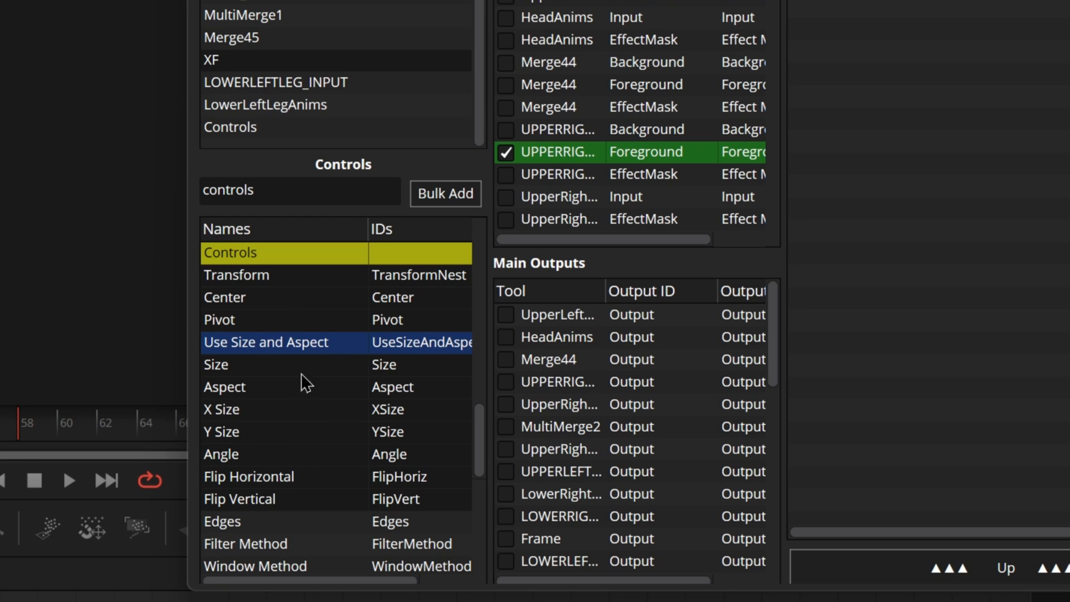
pyautogui.moveTo(348, 403)
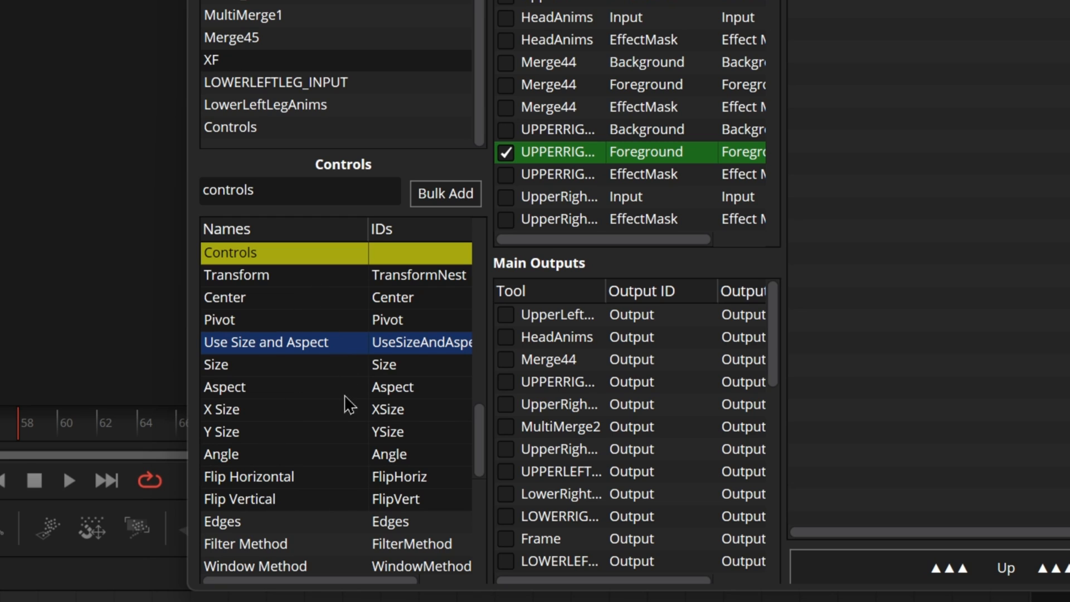
pyautogui.moveTo(350, 505)
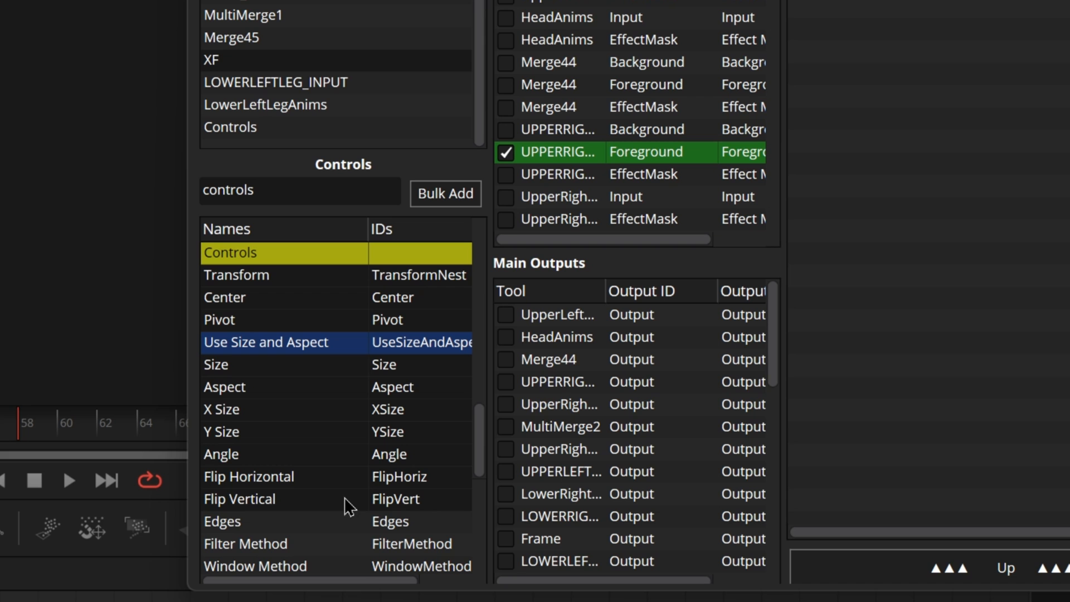
pyautogui.moveTo(444, 311)
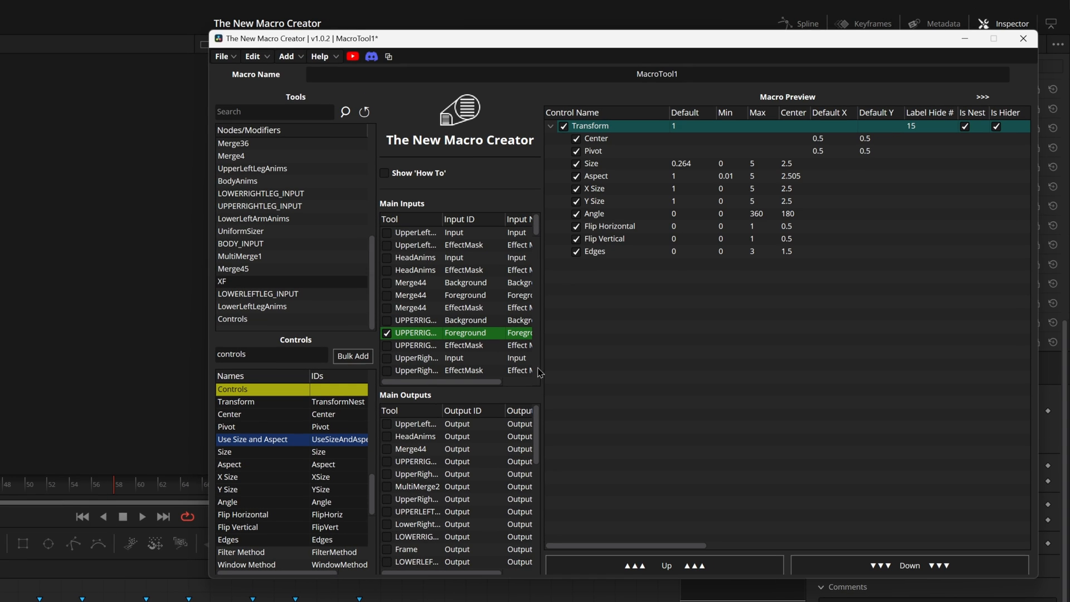
pyautogui.moveTo(620, 386)
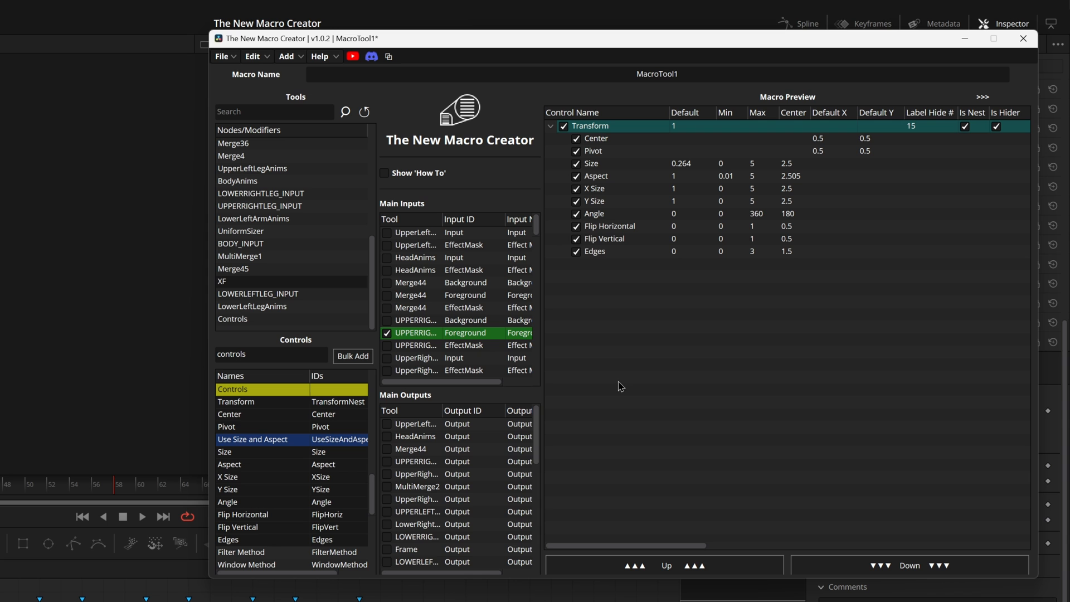
pyautogui.moveTo(340, 408)
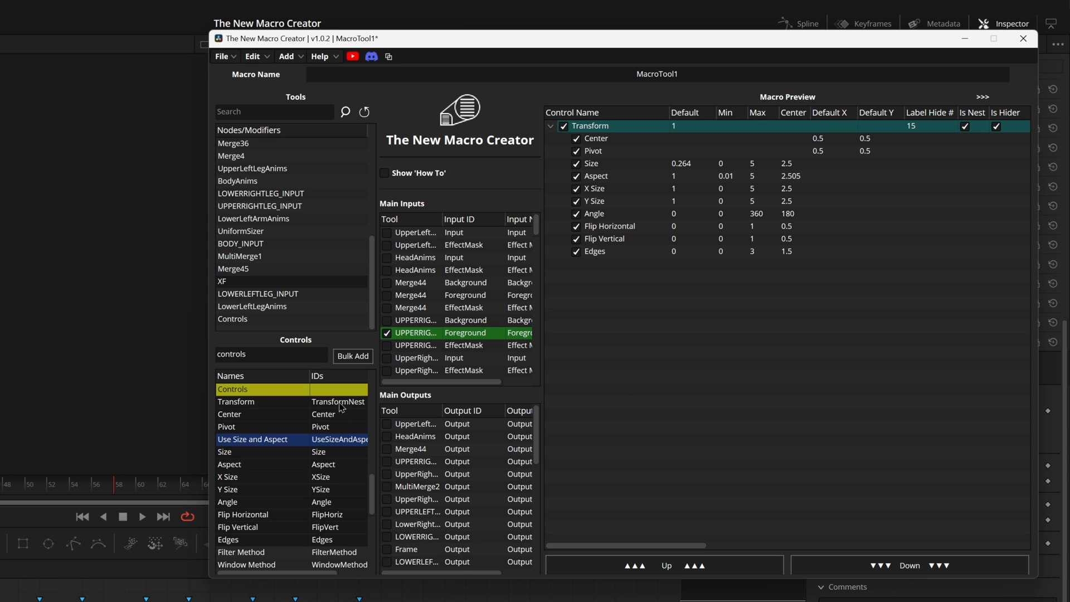
pyautogui.moveTo(760, 110)
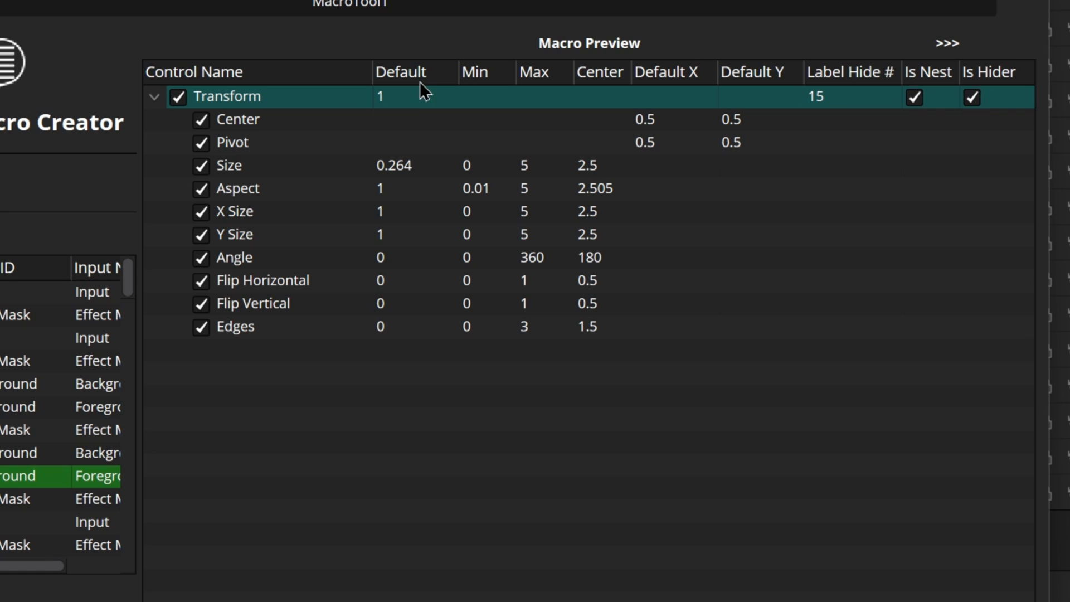
pyautogui.moveTo(396, 116)
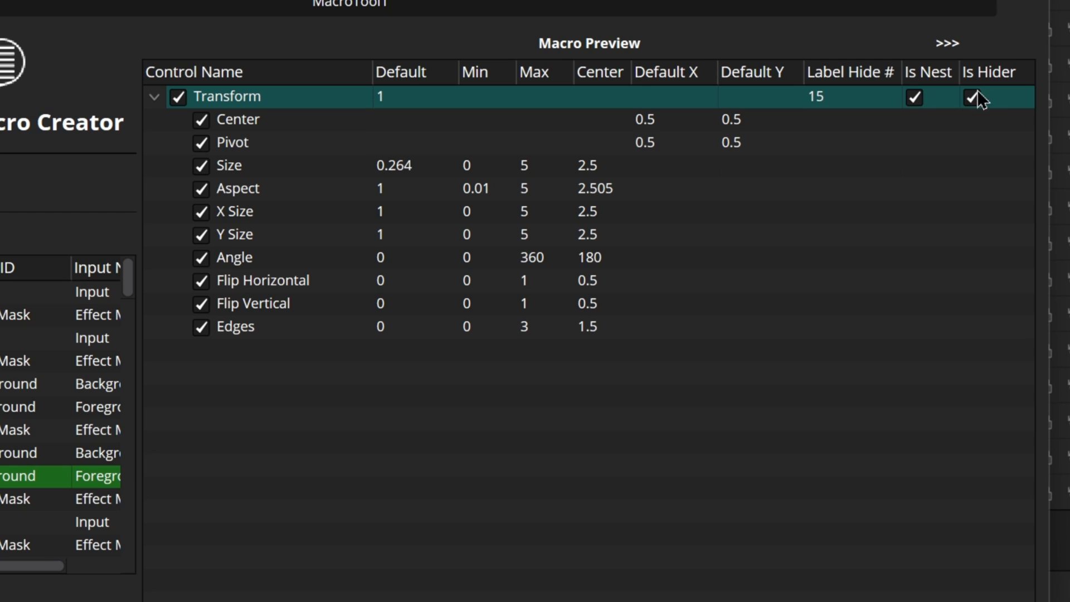
pyautogui.moveTo(997, 109)
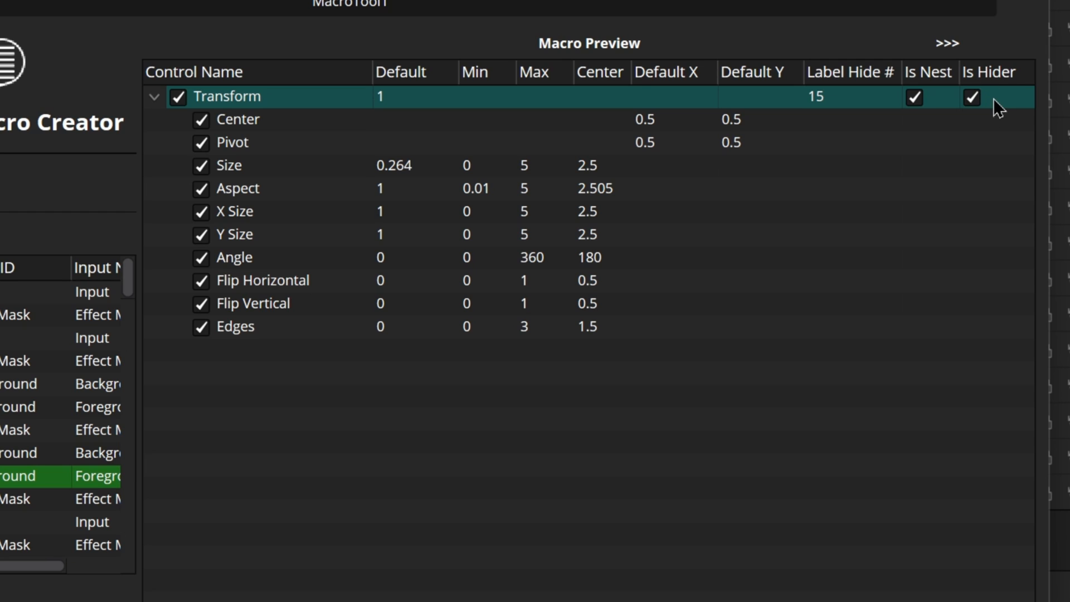
pyautogui.moveTo(999, 107)
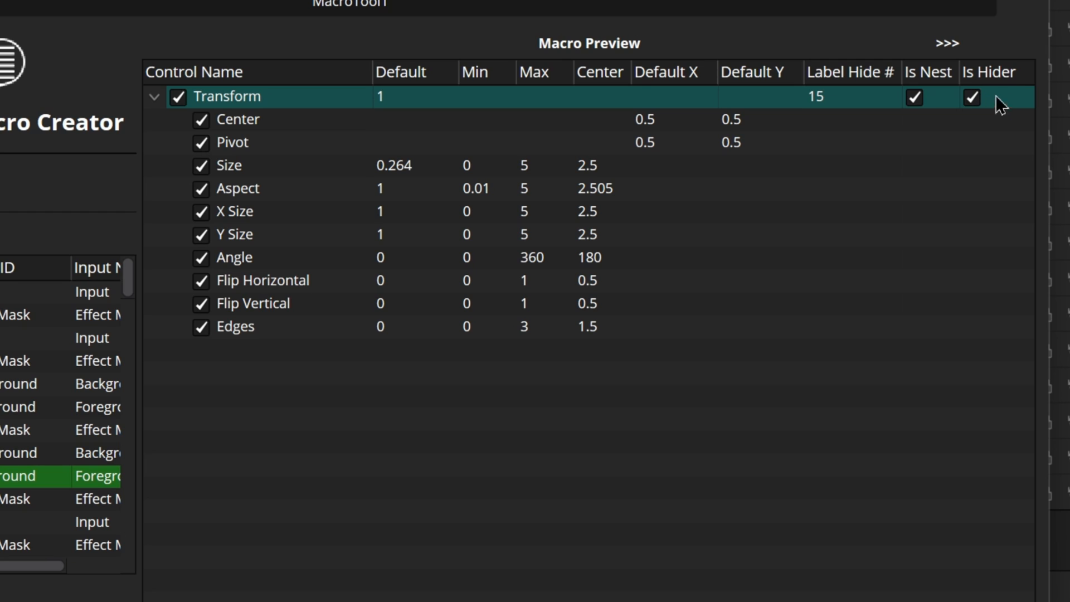
pyautogui.moveTo(990, 101)
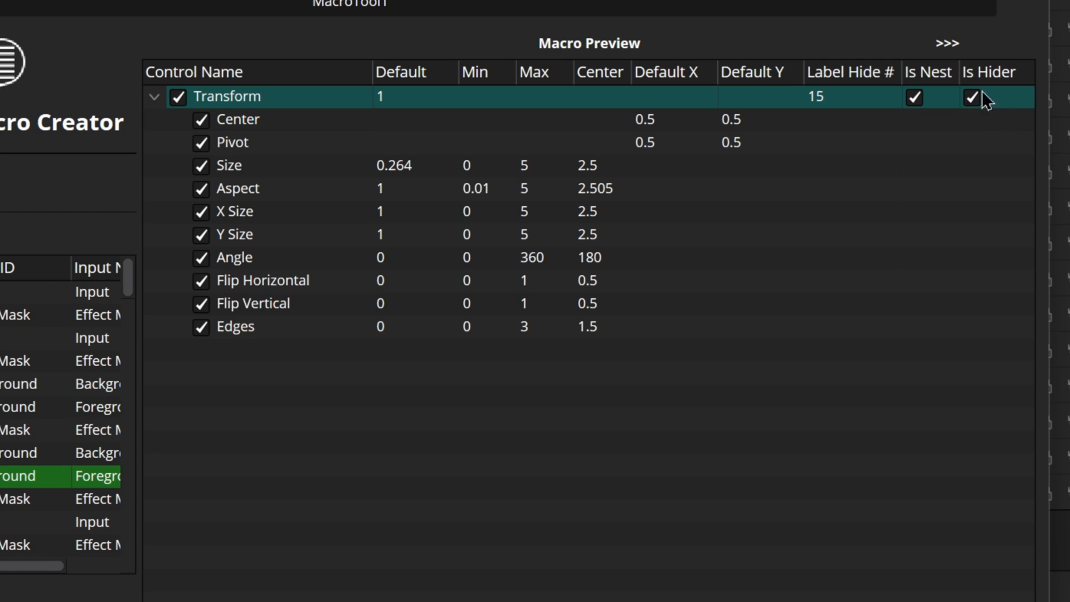
pyautogui.moveTo(986, 112)
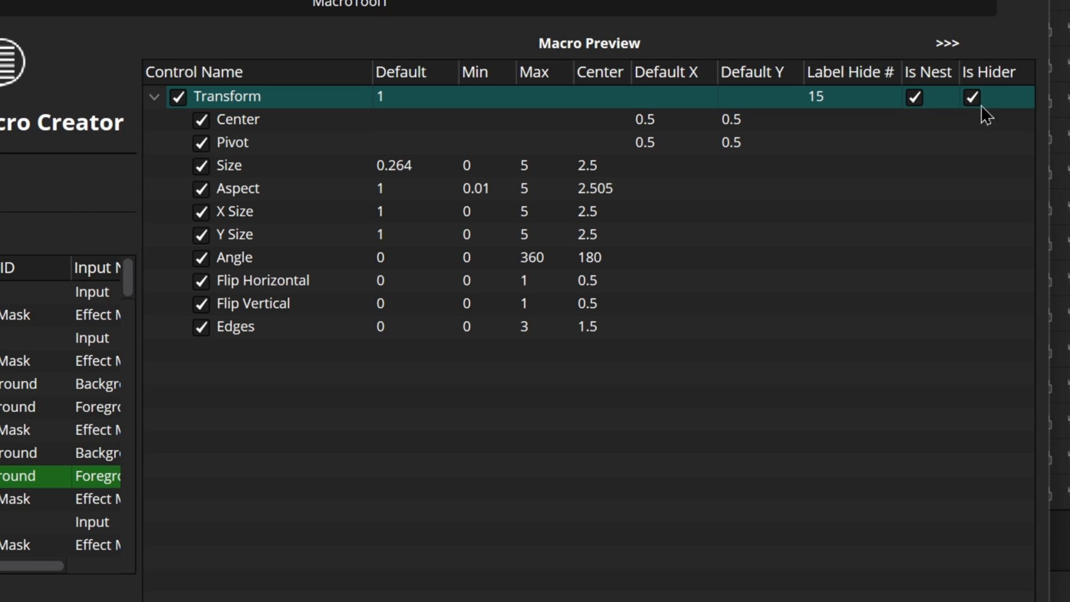
pyautogui.moveTo(977, 109)
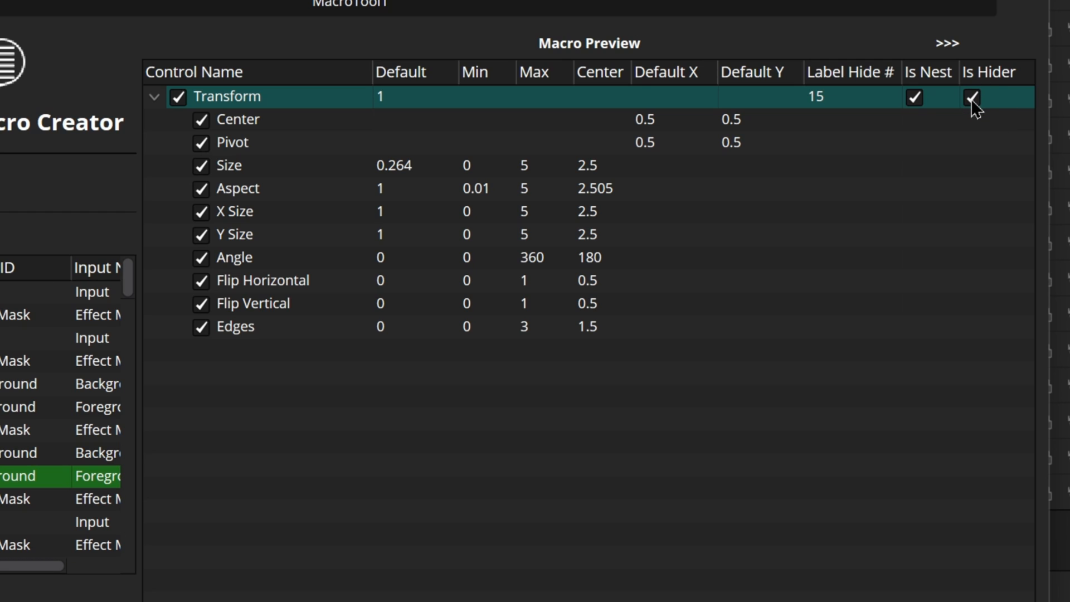
# Untick Is Hider on the Transform row in the Macro Preview.
pyautogui.click(972, 98)
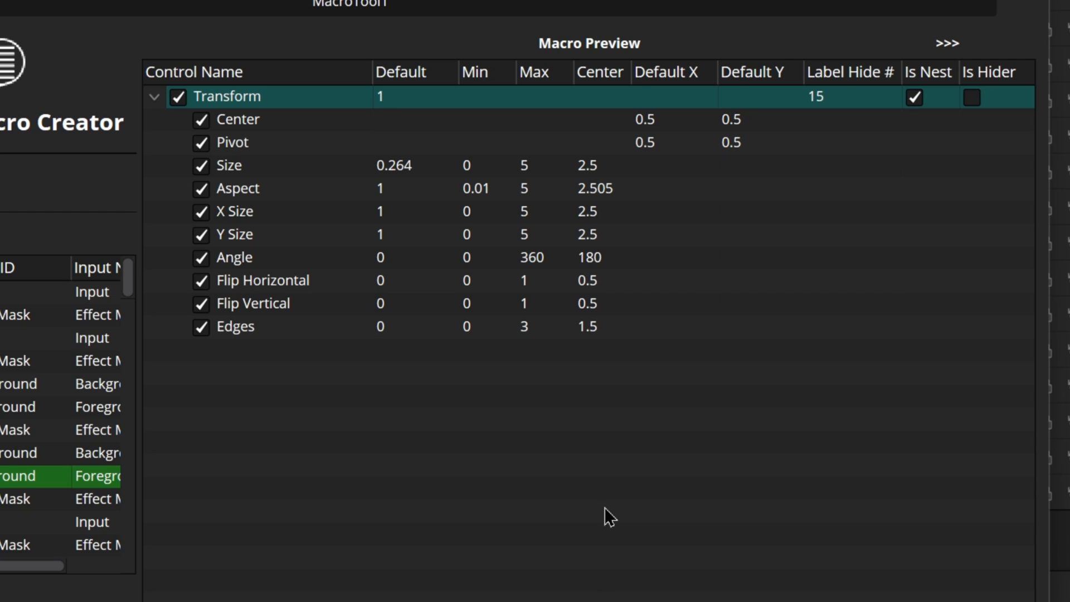
pyautogui.moveTo(780, 132)
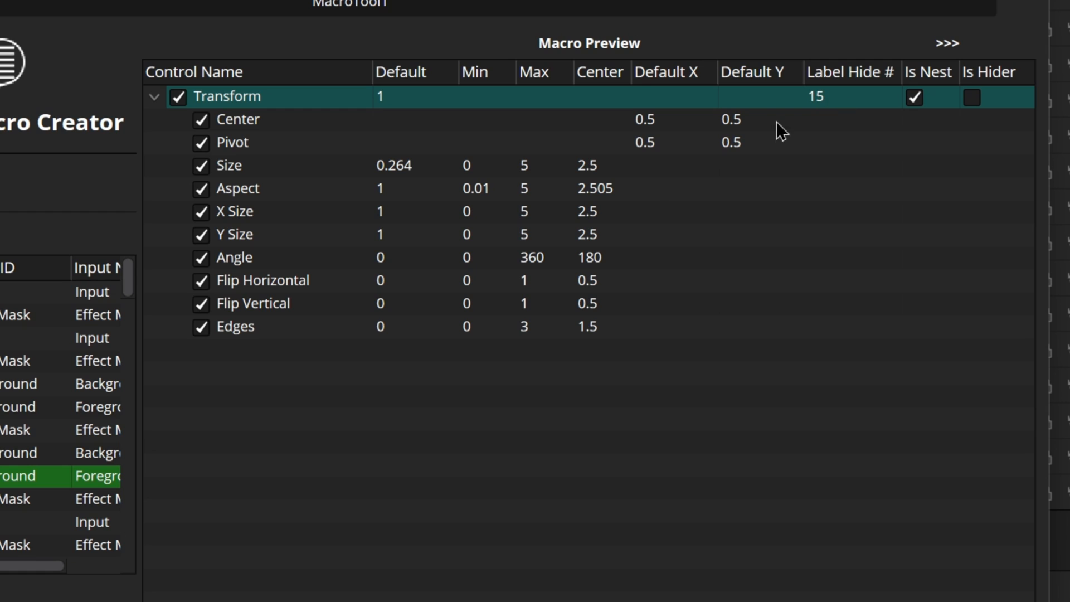
pyautogui.moveTo(285, 194)
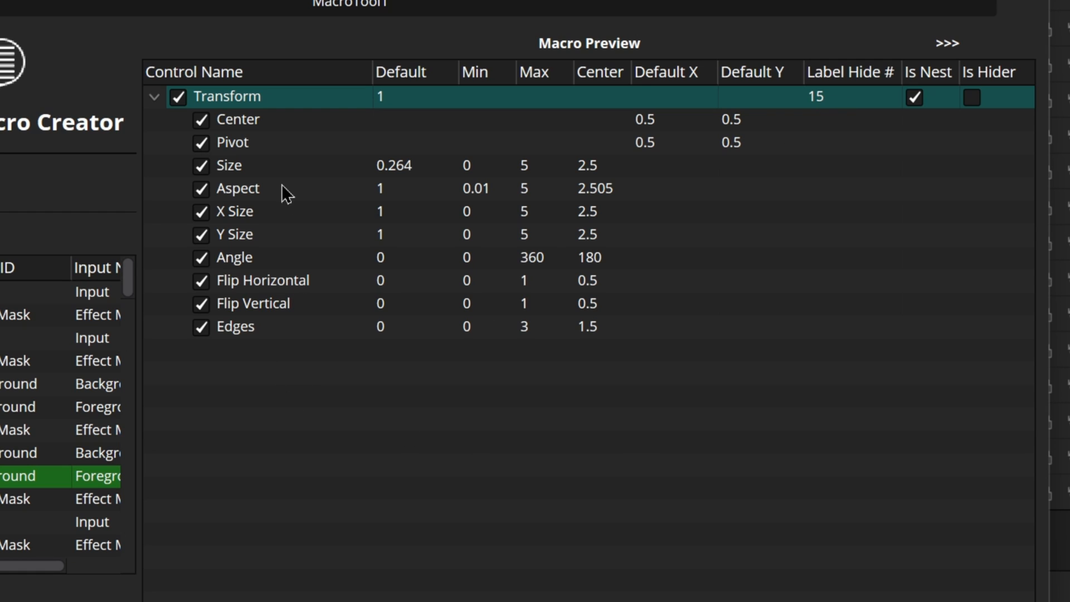
pyautogui.moveTo(334, 416)
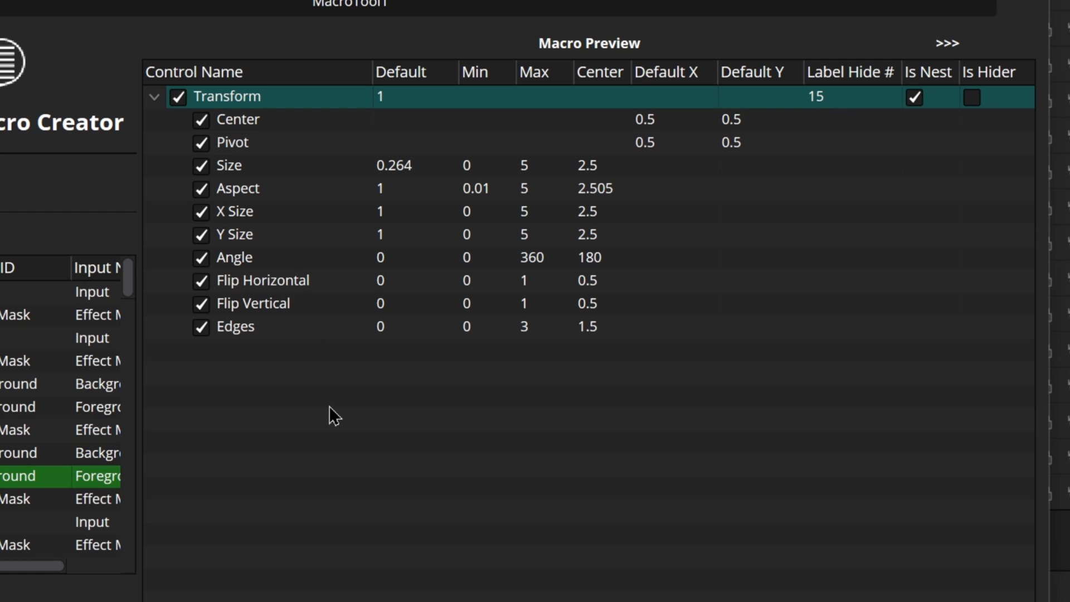
# Change the Transform row's Label Hide # cell from 15 to 10.
pyautogui.click(851, 96)
pyautogui.write('10')
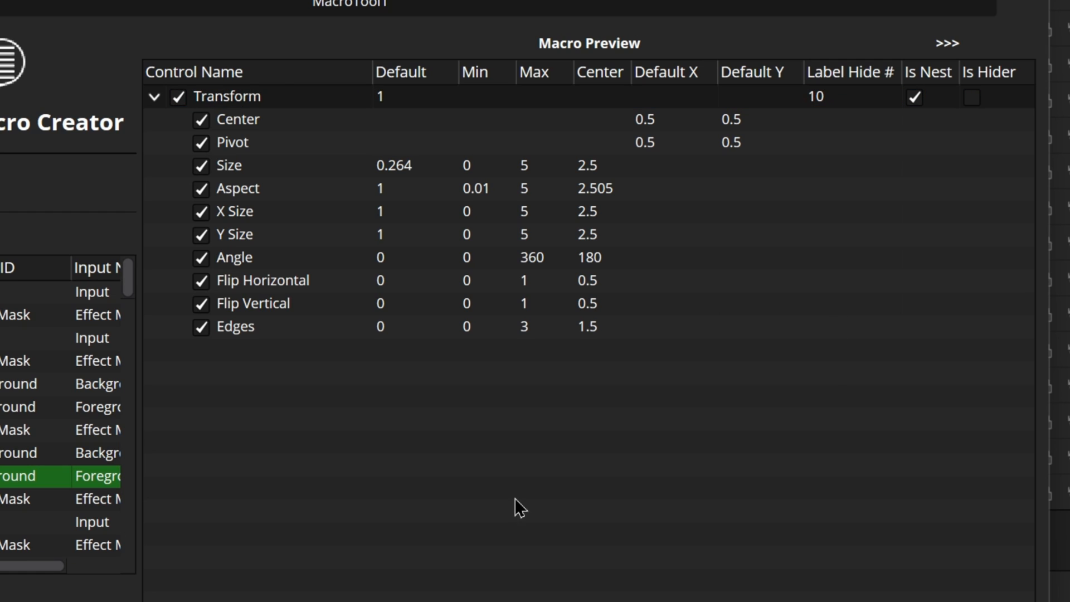
pyautogui.moveTo(840, 112)
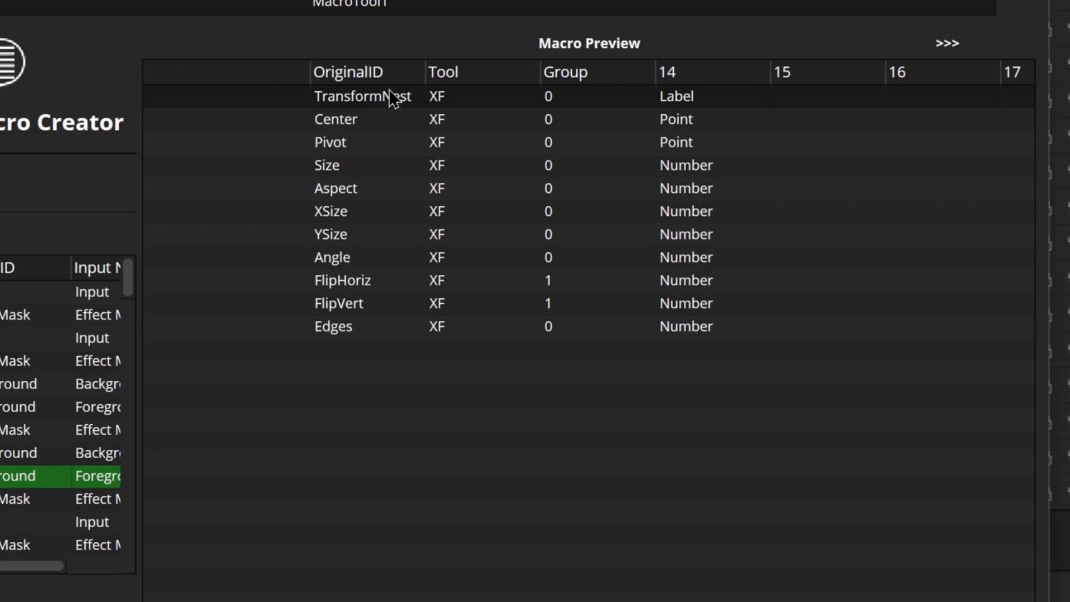
pyautogui.moveTo(721, 154)
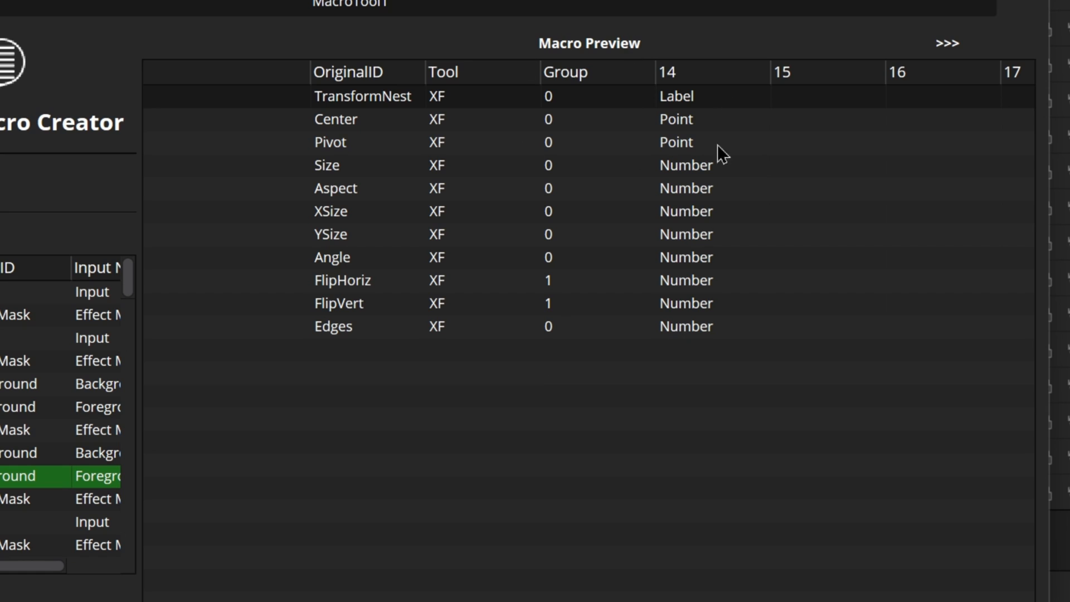